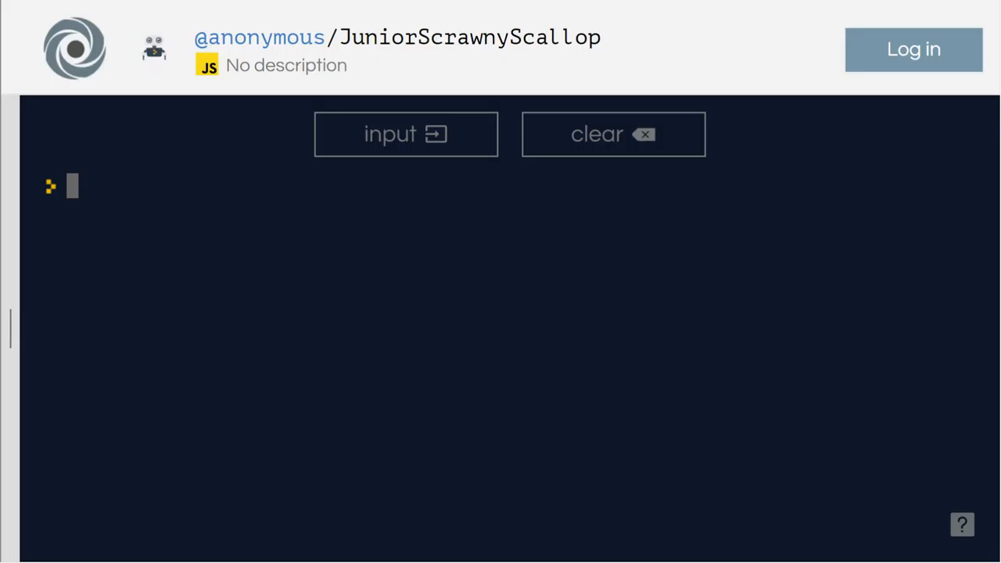
pyautogui.moveTo(209, 206)
pyautogui.write('[a,b,c,d] = [1,2,3,4]')
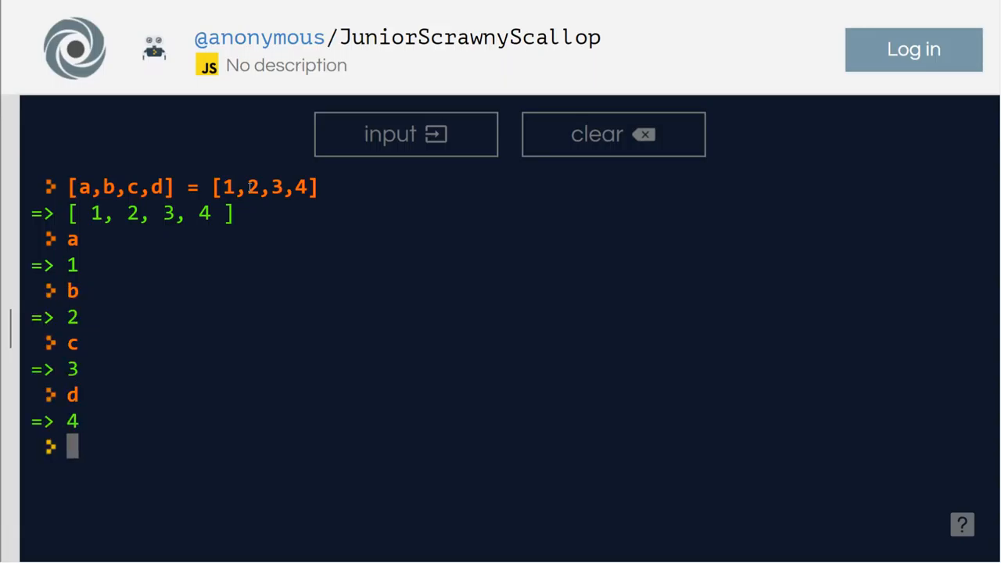
pyautogui.moveTo(347, 328)
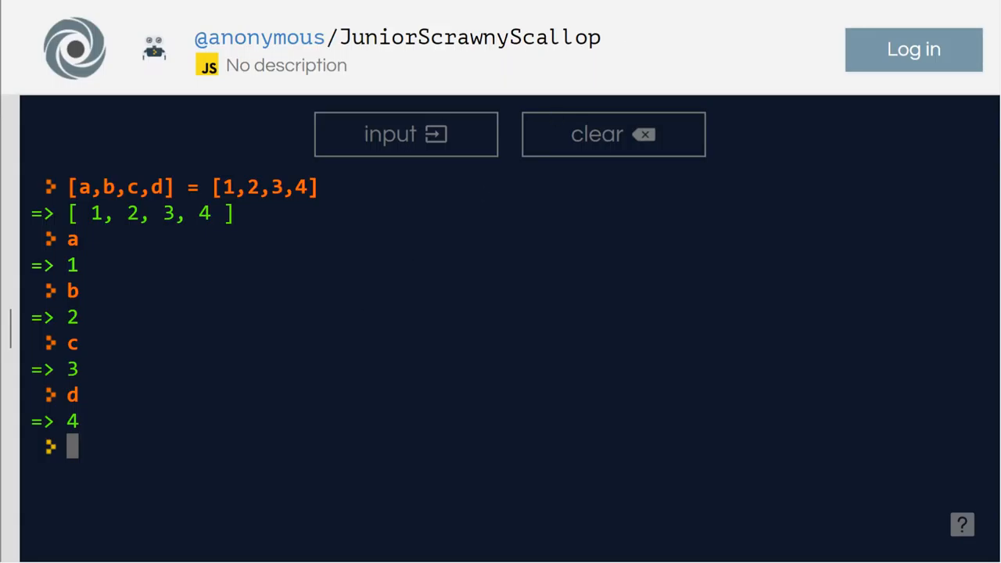
# Step: Write if (a<b) { var outcome = 'a<b' } so outcome records that a is less than b
pyautogui.write('if')
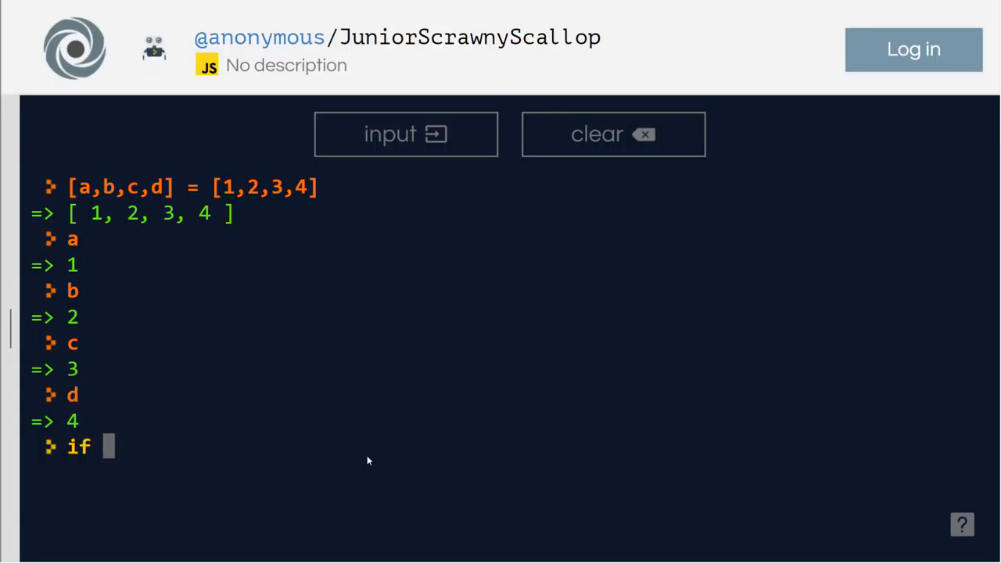
pyautogui.write('(a<b)')
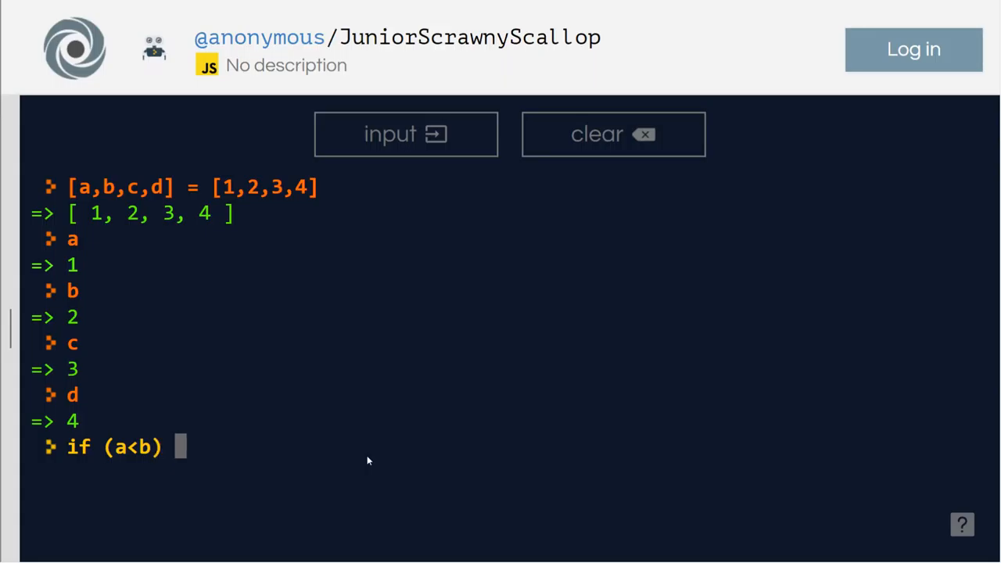
pyautogui.write('{')
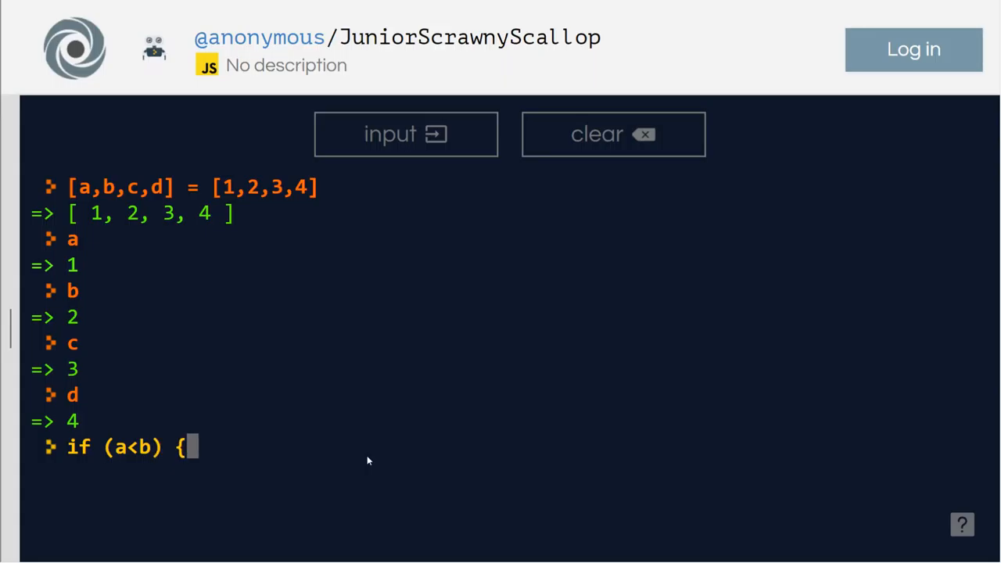
pyautogui.write('var outcome =')
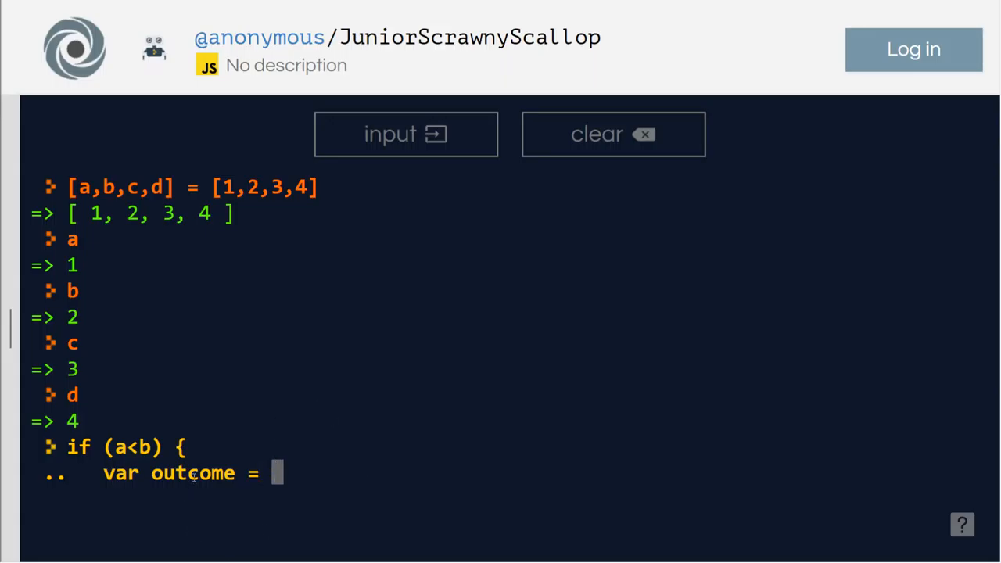
pyautogui.moveTo(305, 479)
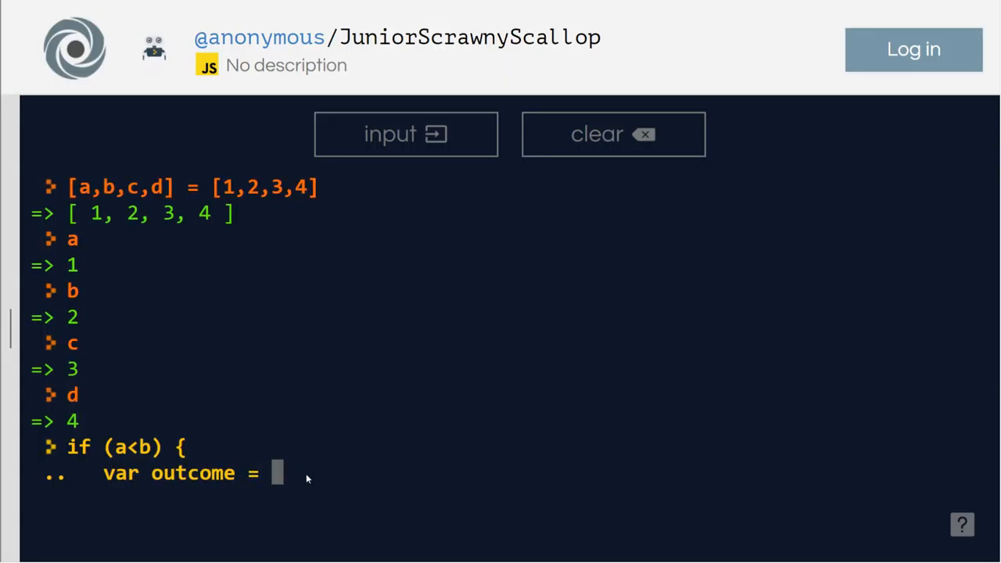
pyautogui.write("'a")
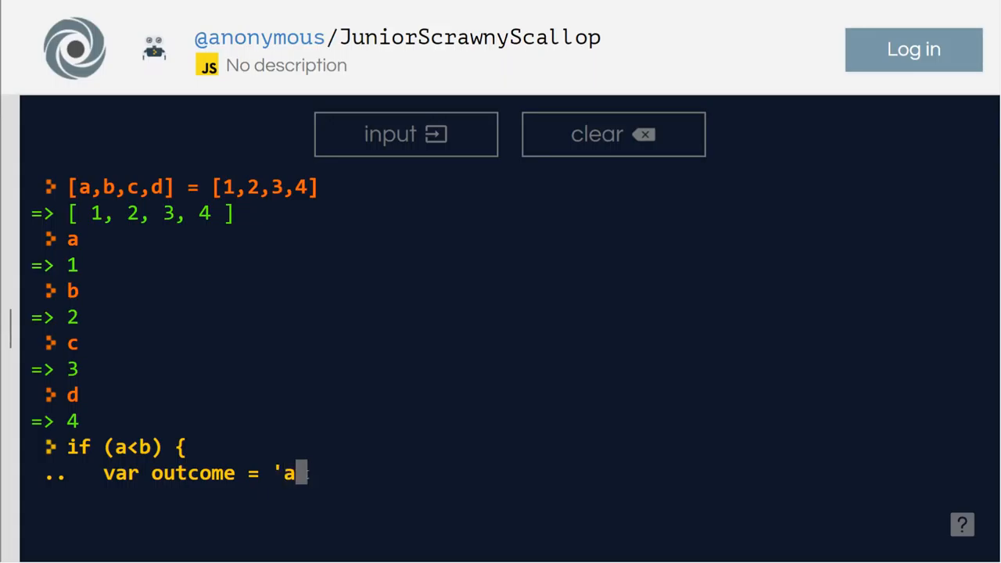
pyautogui.write('<b')
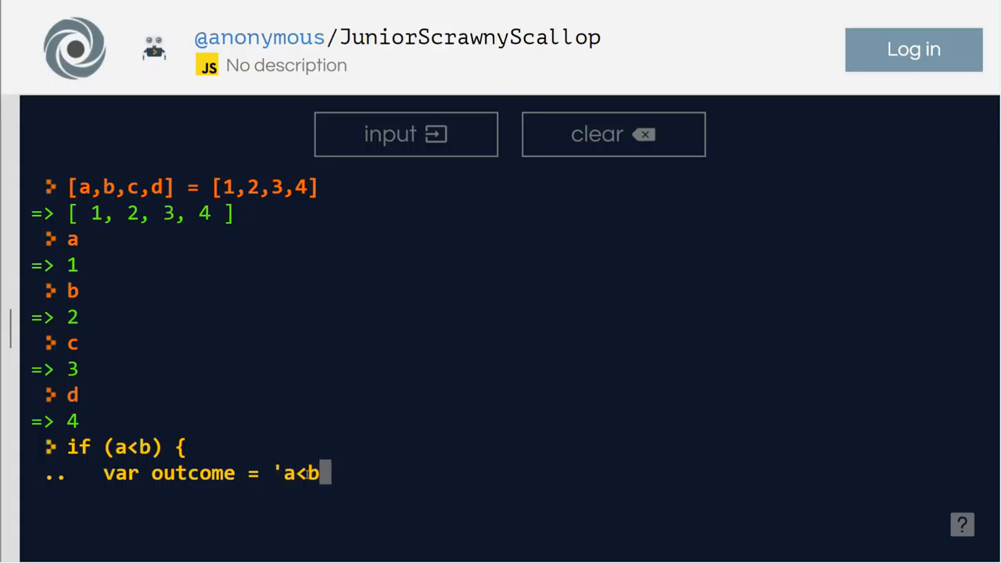
pyautogui.write("'")
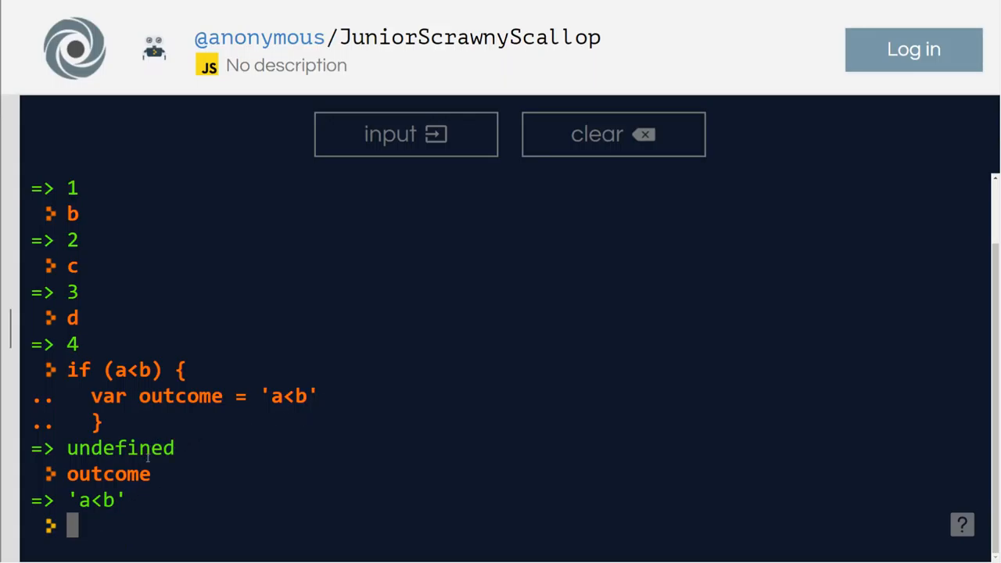
# Step: Print outcome, then rerun the if statement with its condition flipped to a>b
pyautogui.write('outcome')
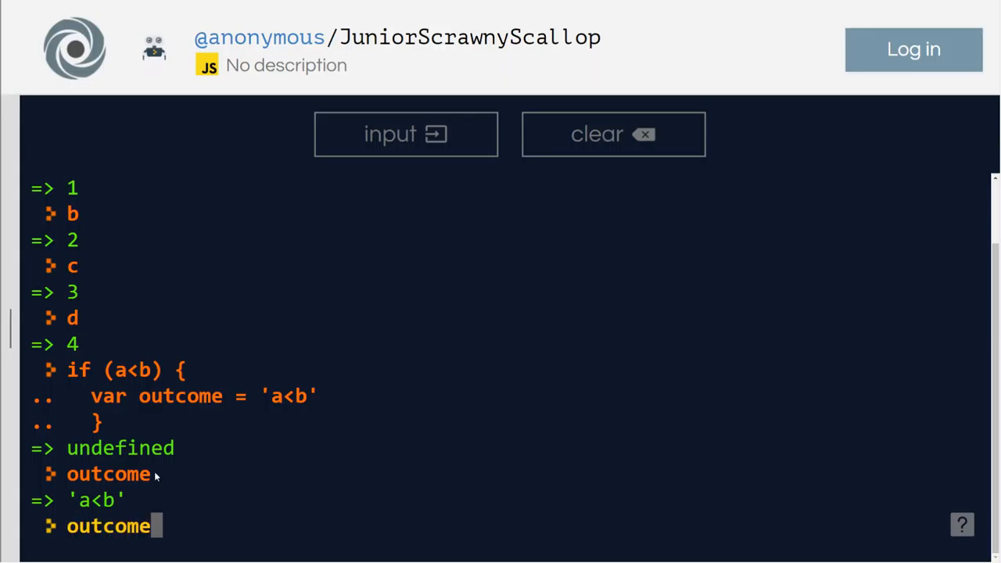
pyautogui.press('Return')
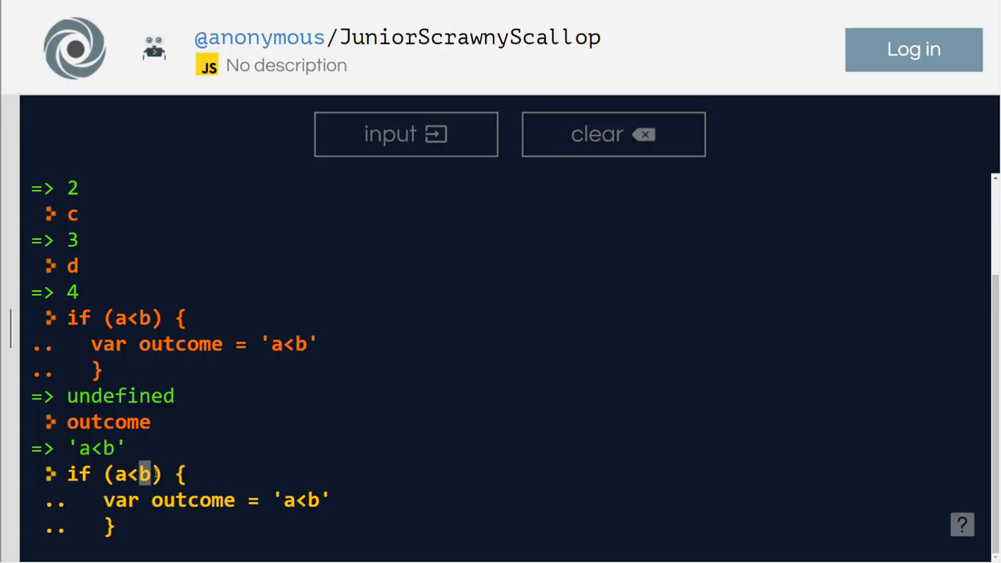
pyautogui.write('>')
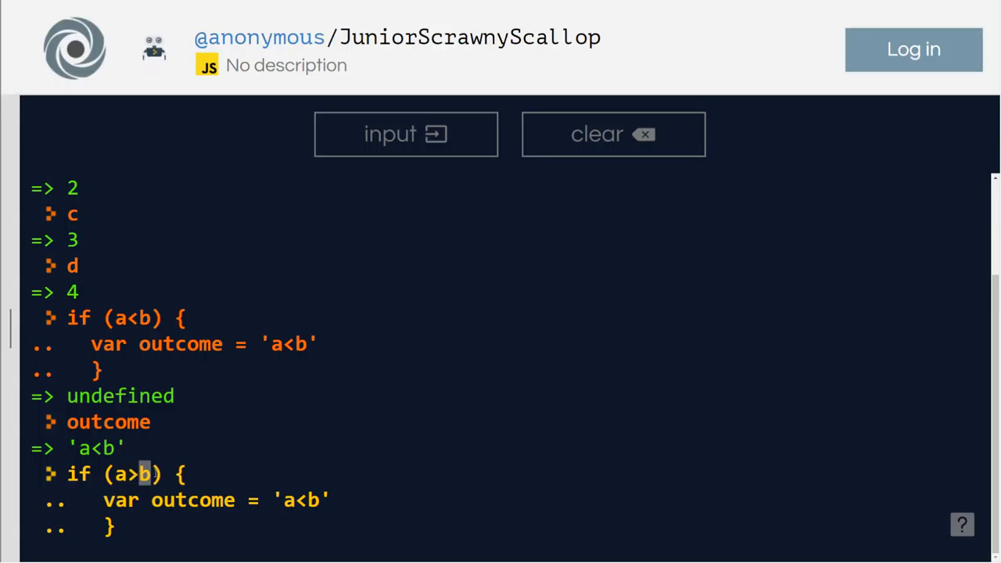
pyautogui.press('Return')
pyautogui.write('outcome')
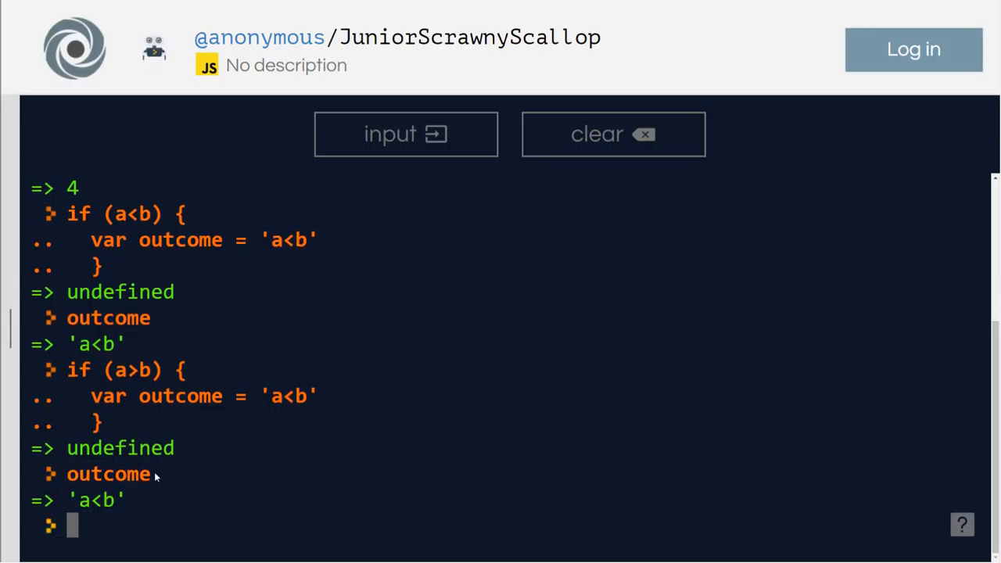
pyautogui.moveTo(250, 435)
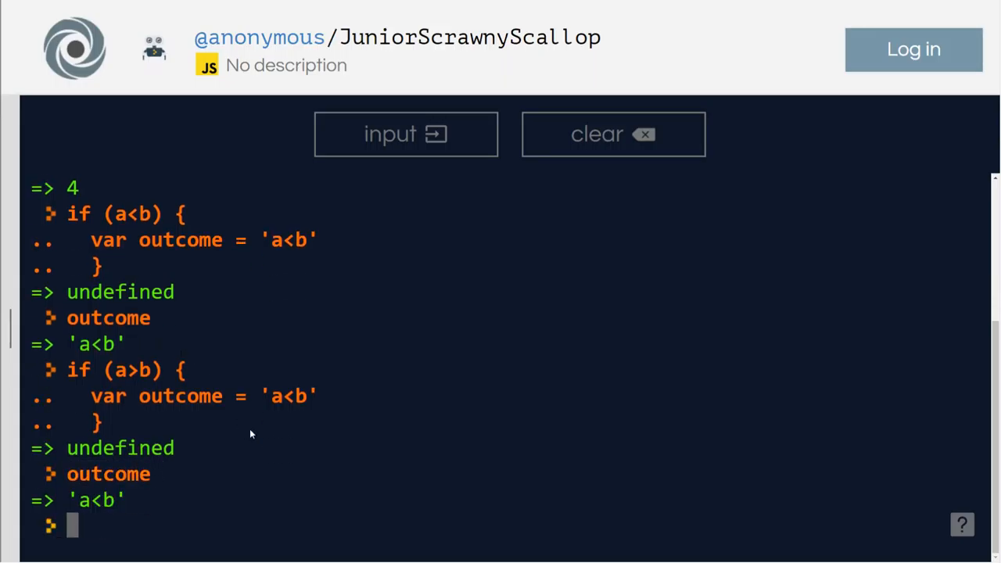
# Step: Reset outcome with var outcome = null
pyautogui.write('var')
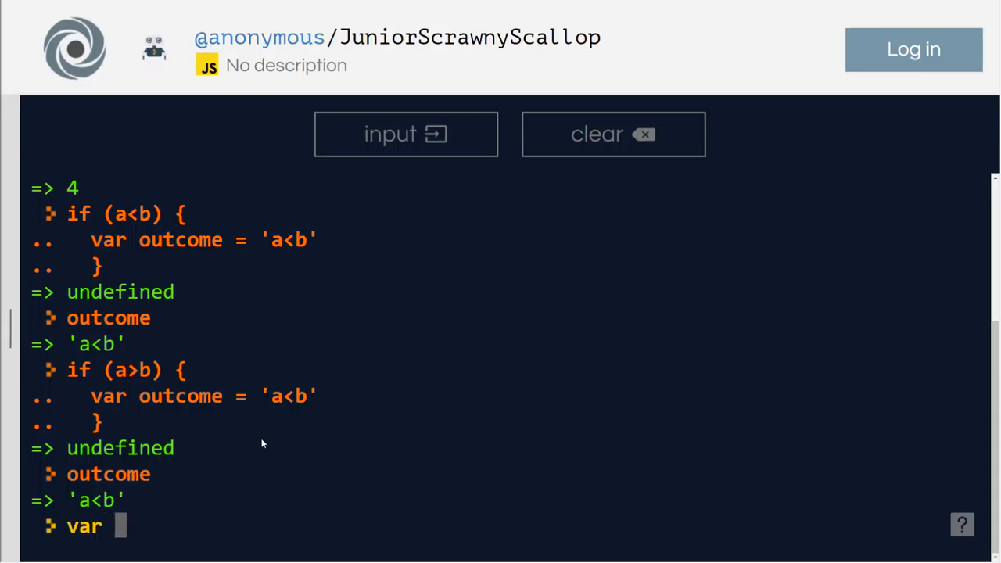
pyautogui.write('outcom')
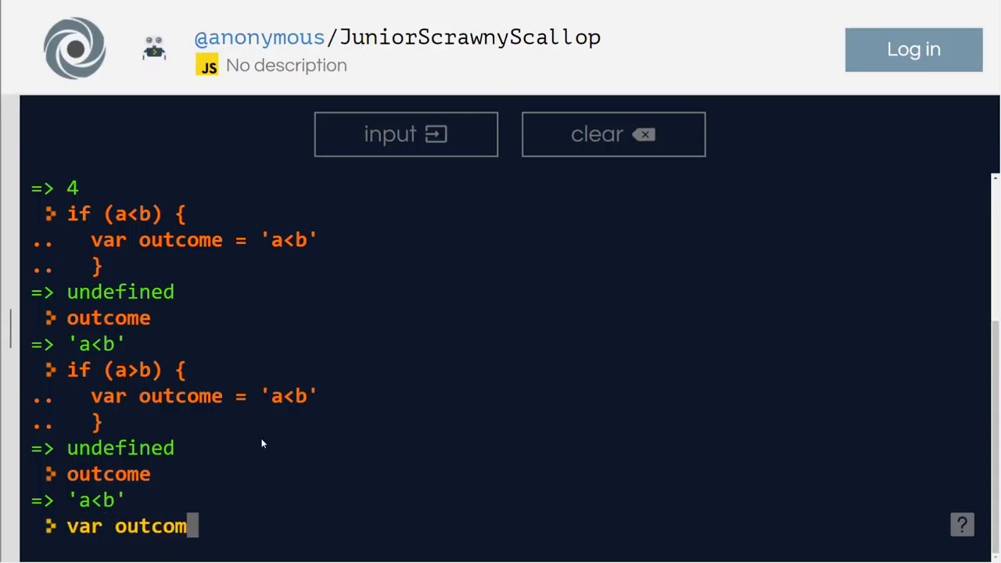
pyautogui.write('e = null')
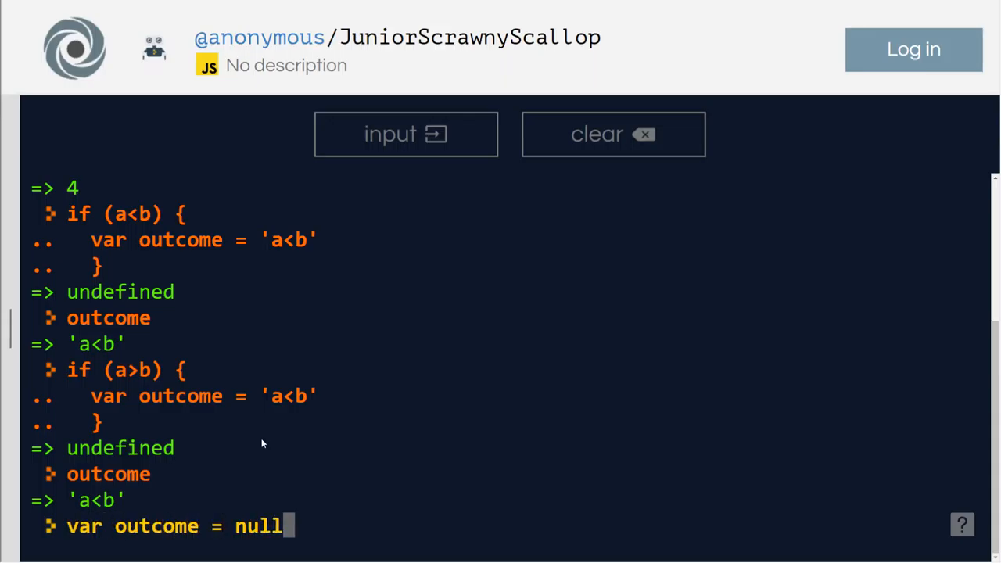
pyautogui.press('Return')
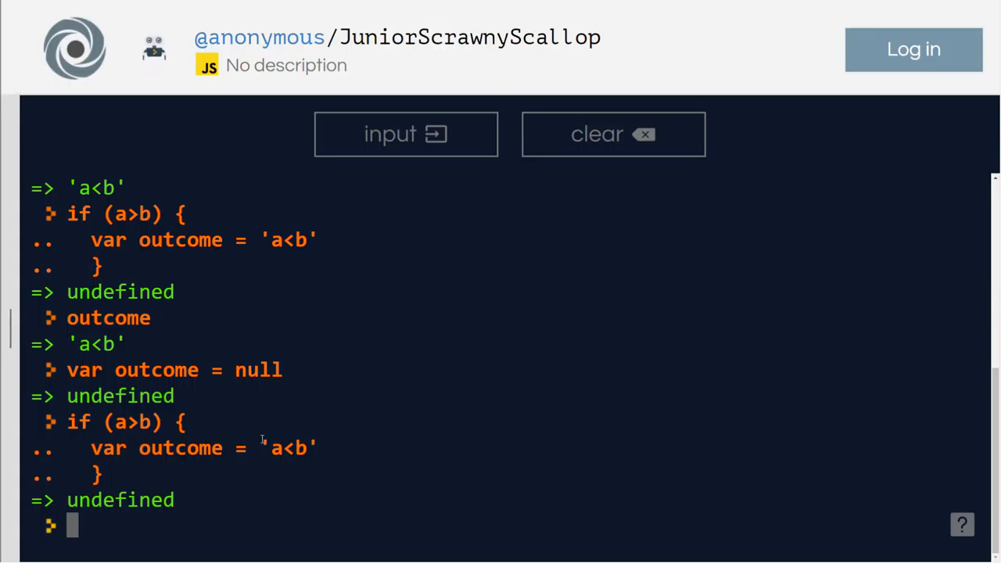
# Step: Redeclare var outcome without a value, returning undefined
pyautogui.write('var out')
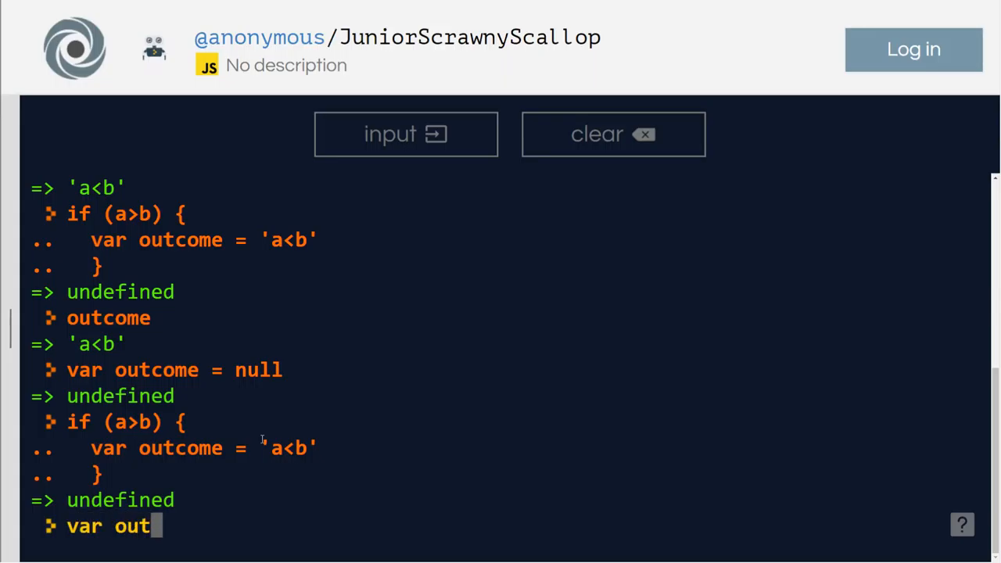
pyautogui.press('Return')
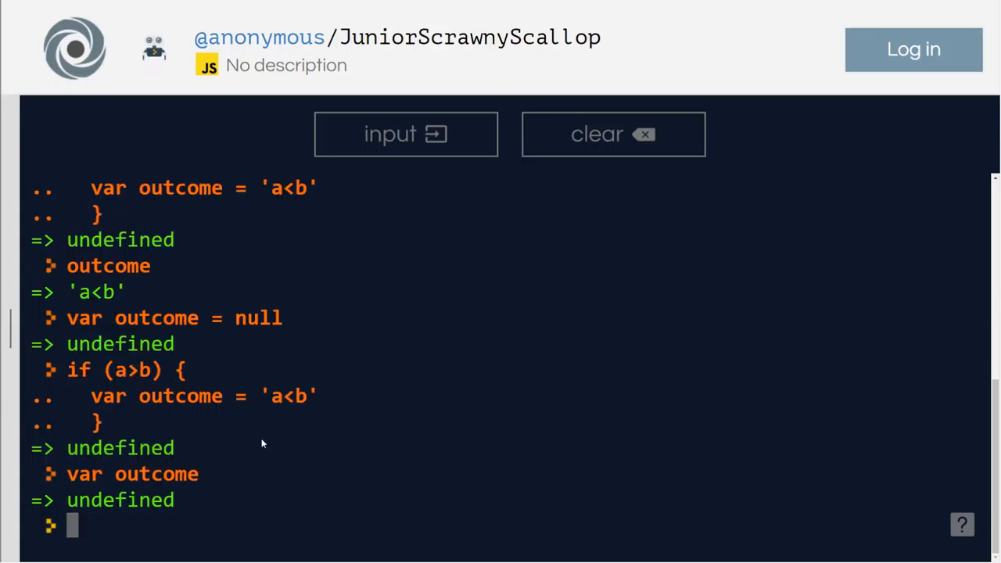
pyautogui.moveTo(254, 404)
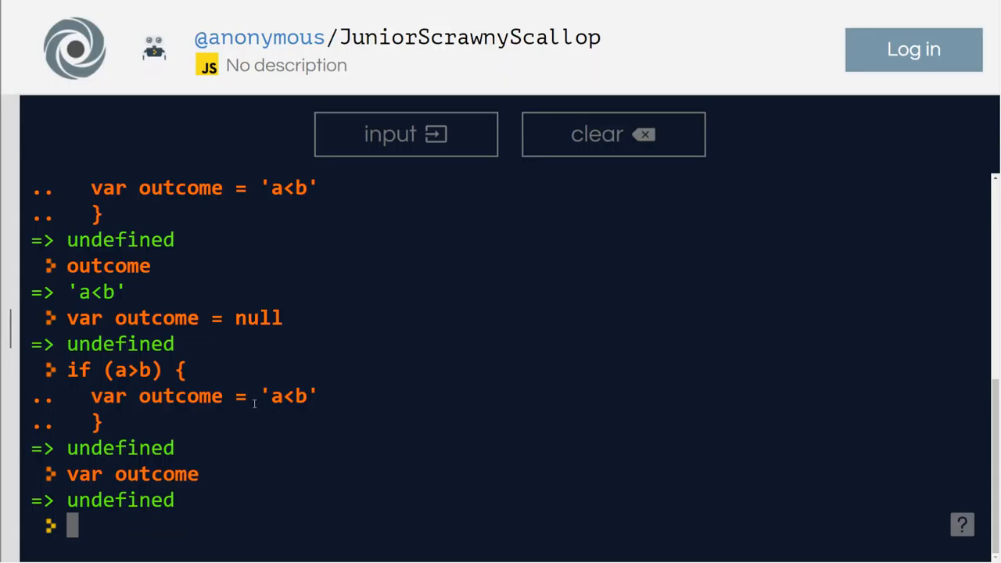
# Step: Write the if (1>2) branch assigning outcome = '1 is greater than 2'
pyautogui.write('if')
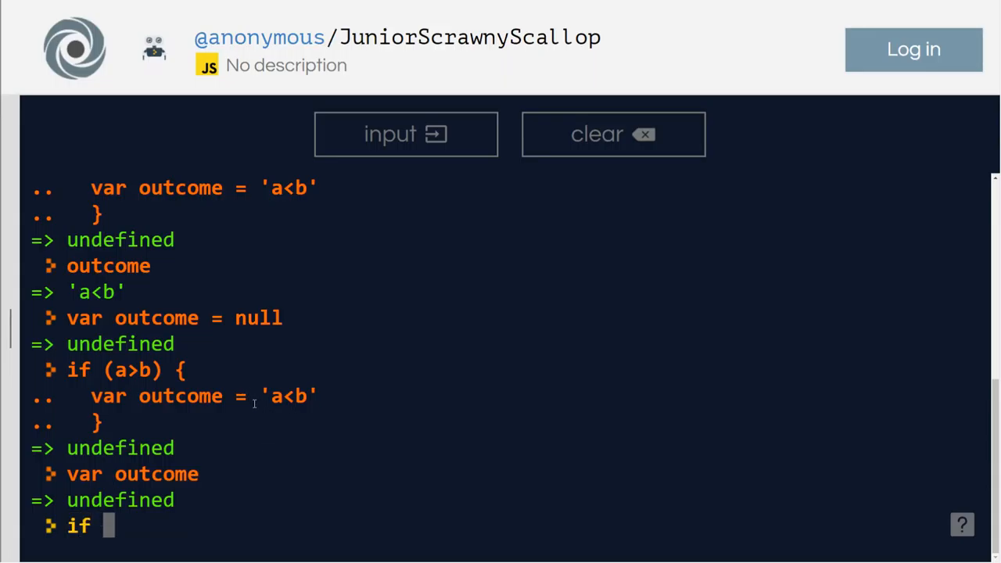
pyautogui.write('(')
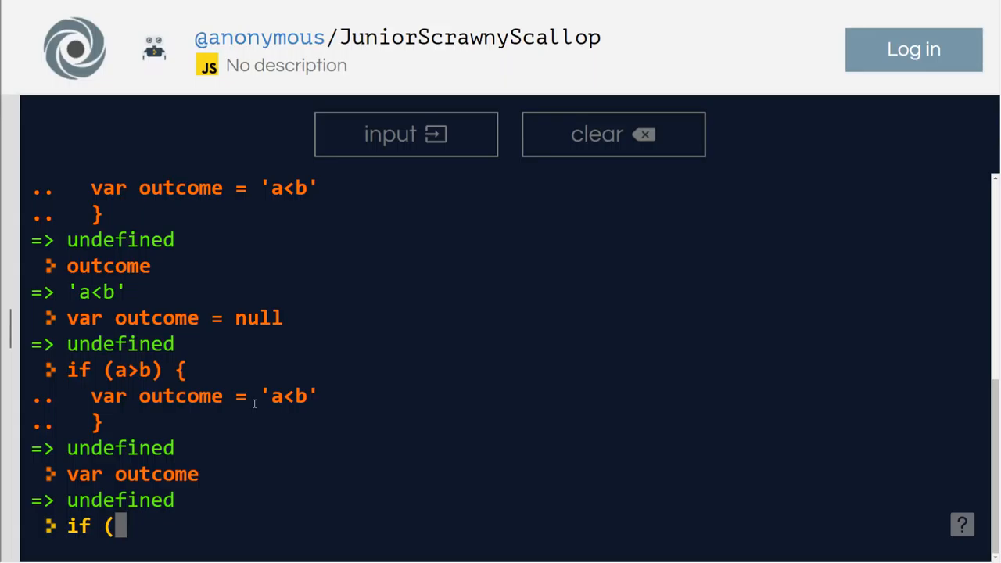
pyautogui.write('1>')
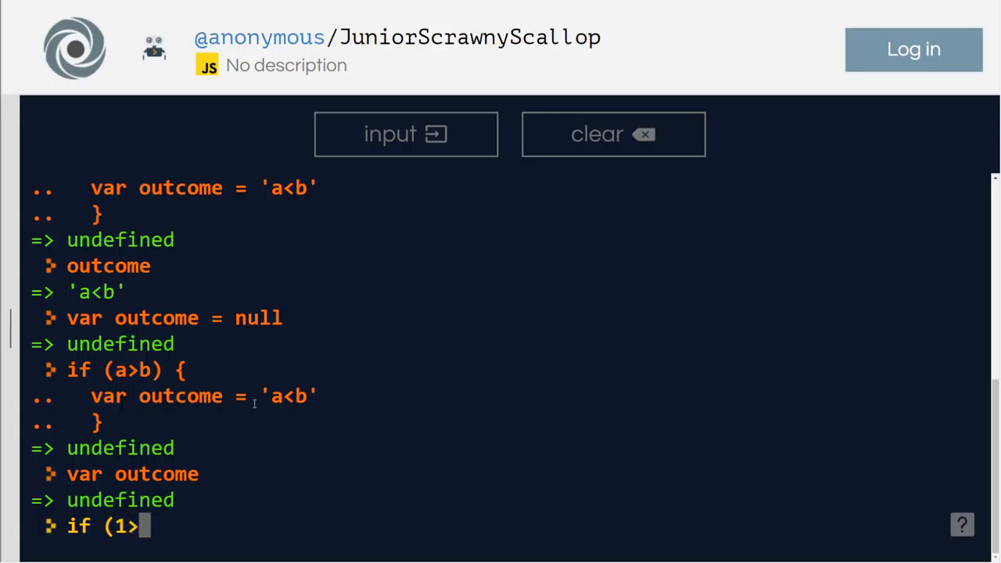
pyautogui.write('2)')
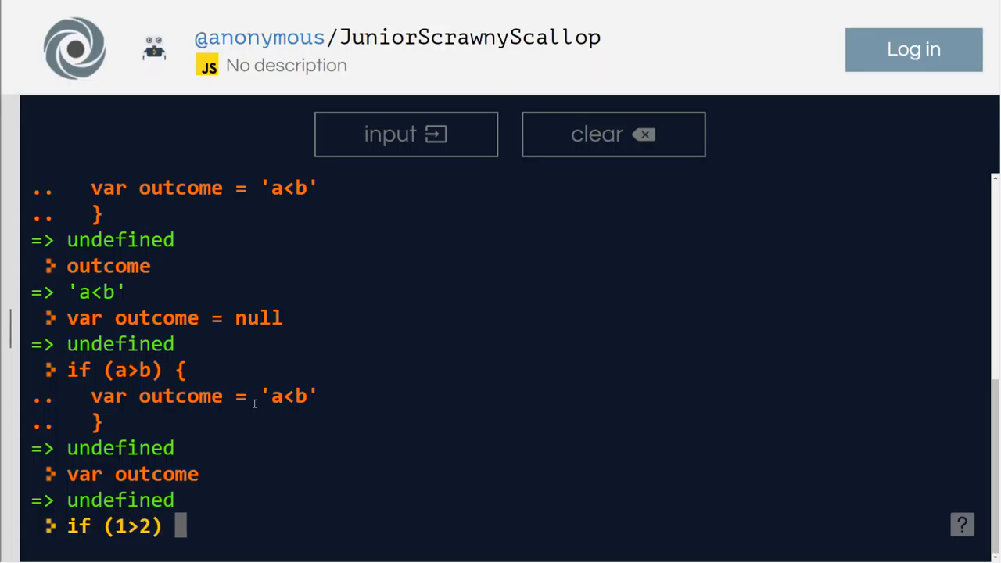
pyautogui.write('{')
pyautogui.write('var o')
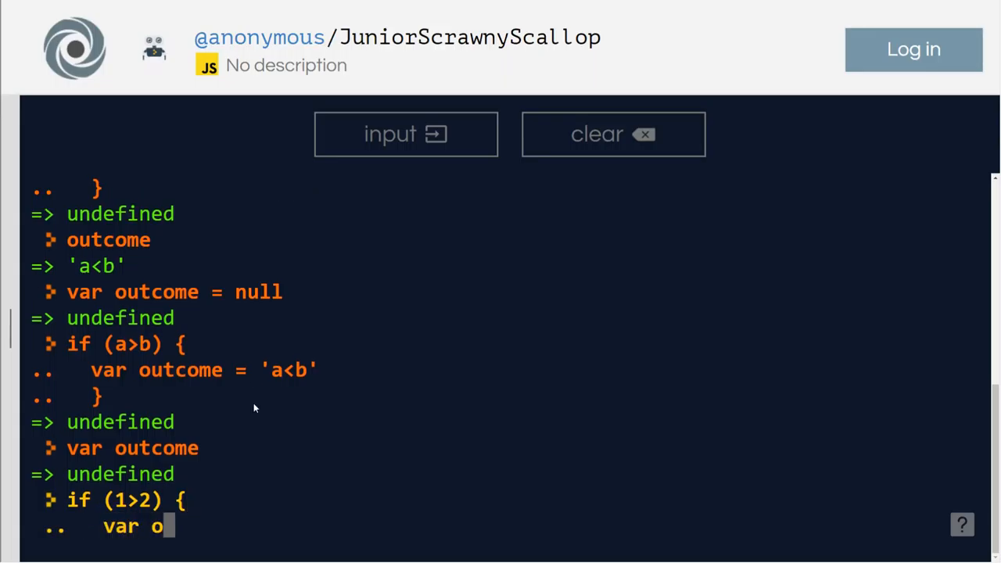
pyautogui.write('utcome =')
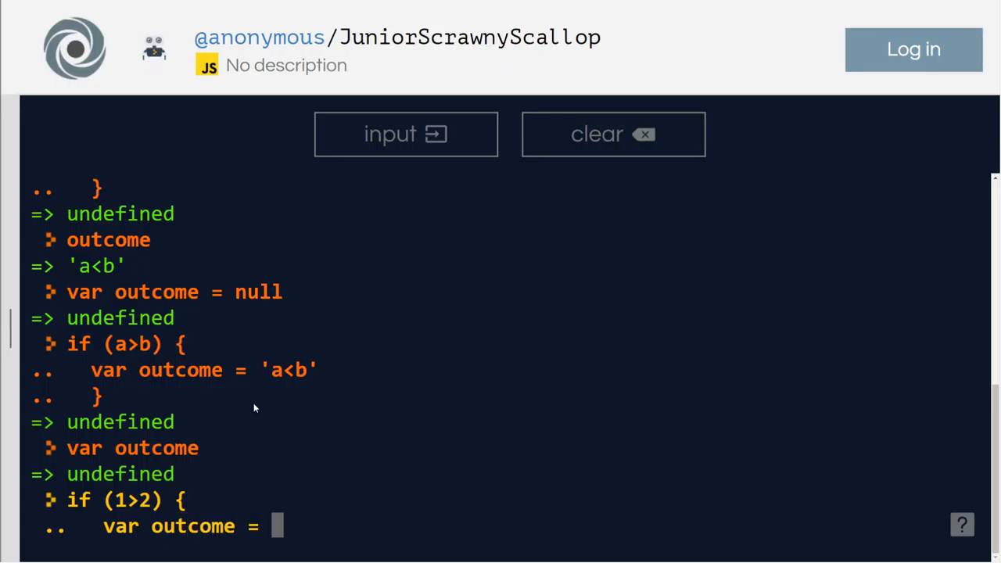
pyautogui.write("'1 is")
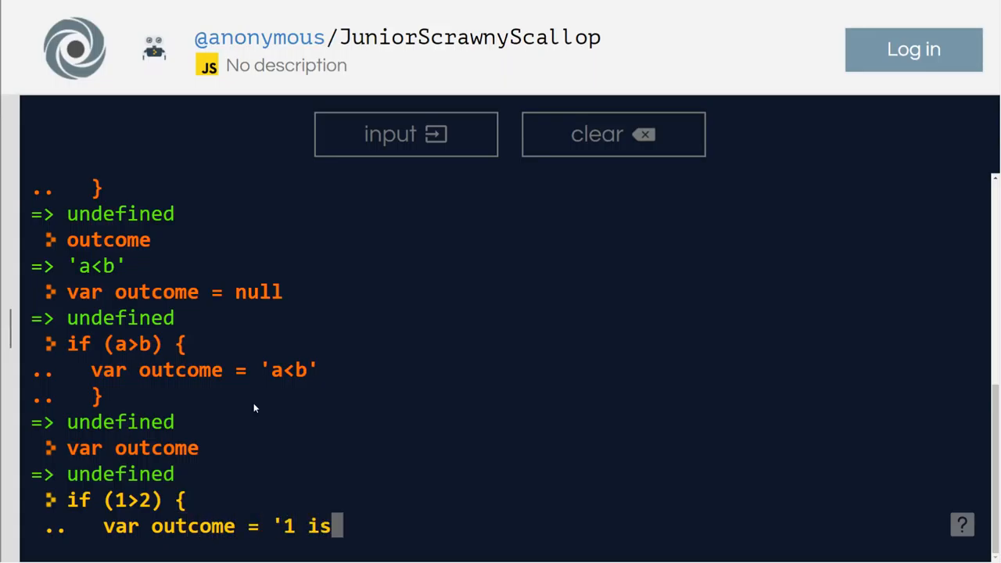
pyautogui.write('greater than')
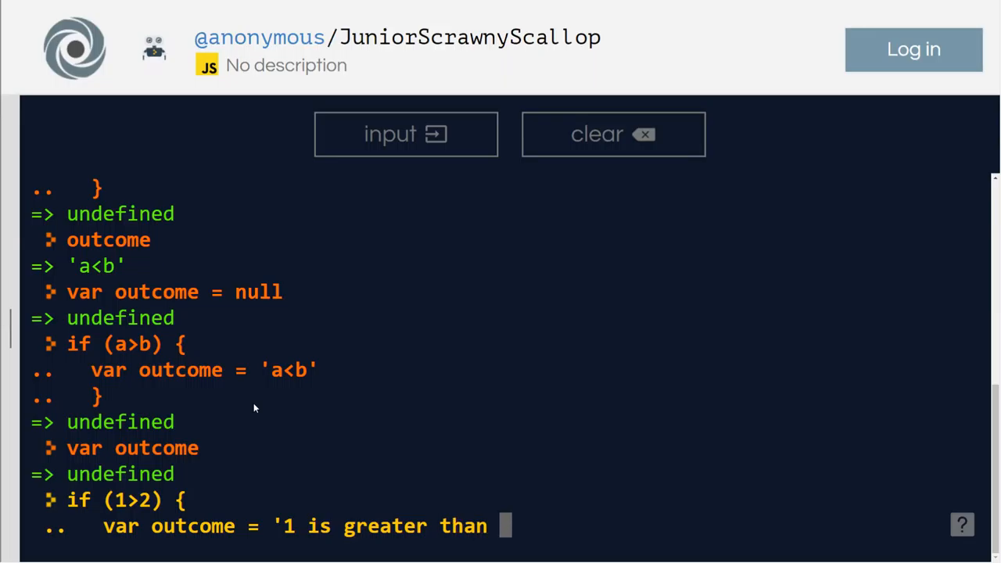
pyautogui.write("2'")
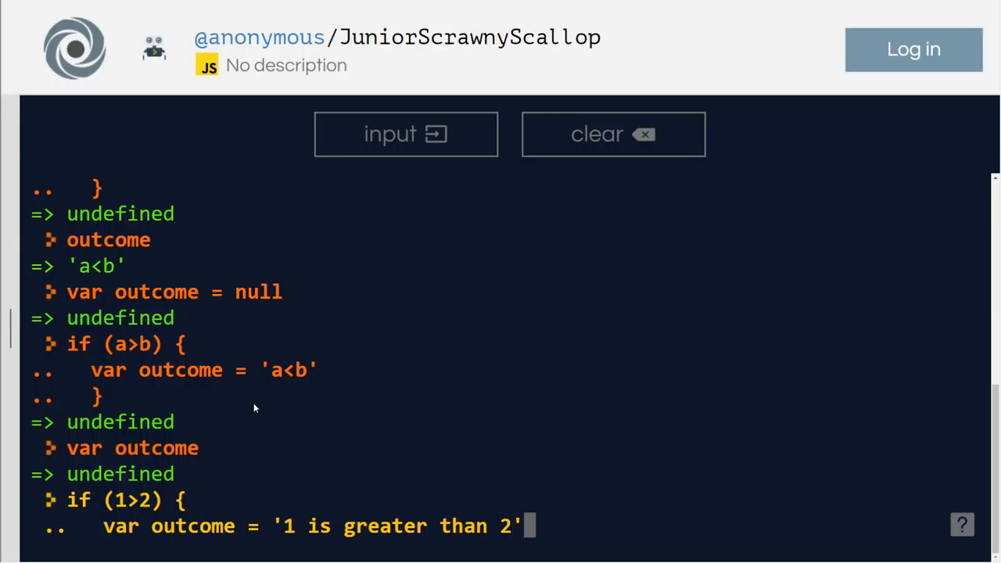
pyautogui.press('Return')
pyautogui.write('} else {')
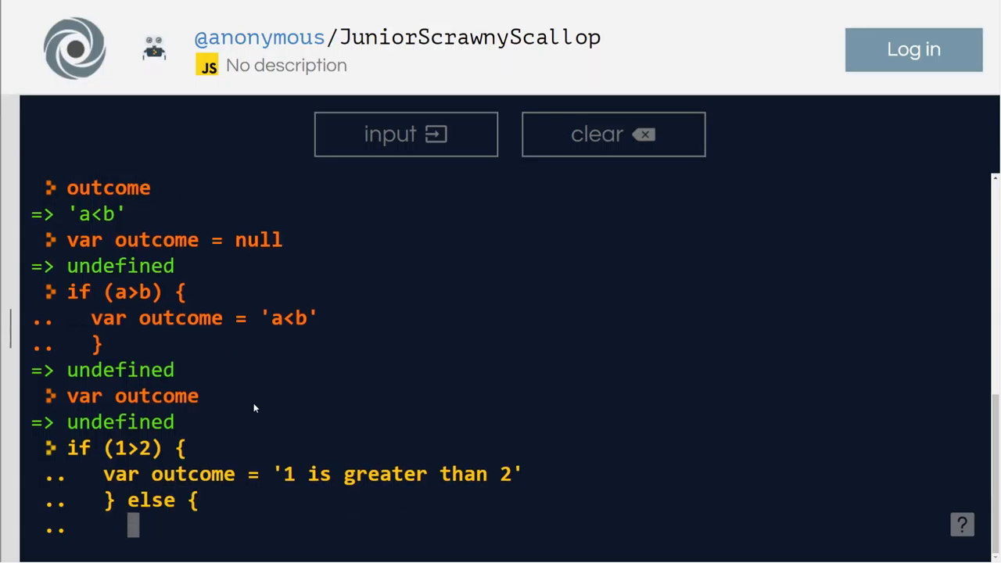
# Step: Add the else branch assigning outcome = '1 is not greater than 2'
pyautogui.write('var')
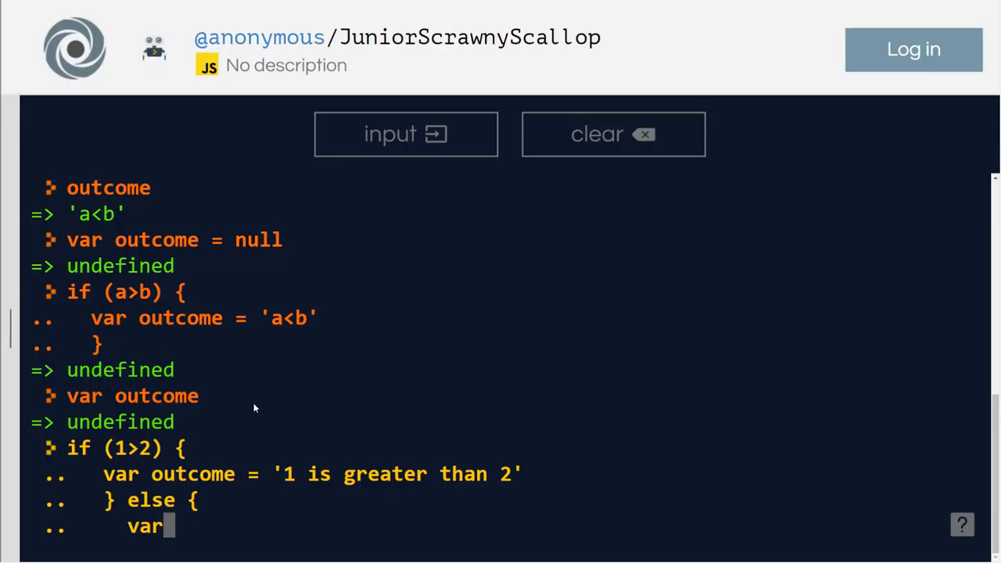
pyautogui.write('outco')
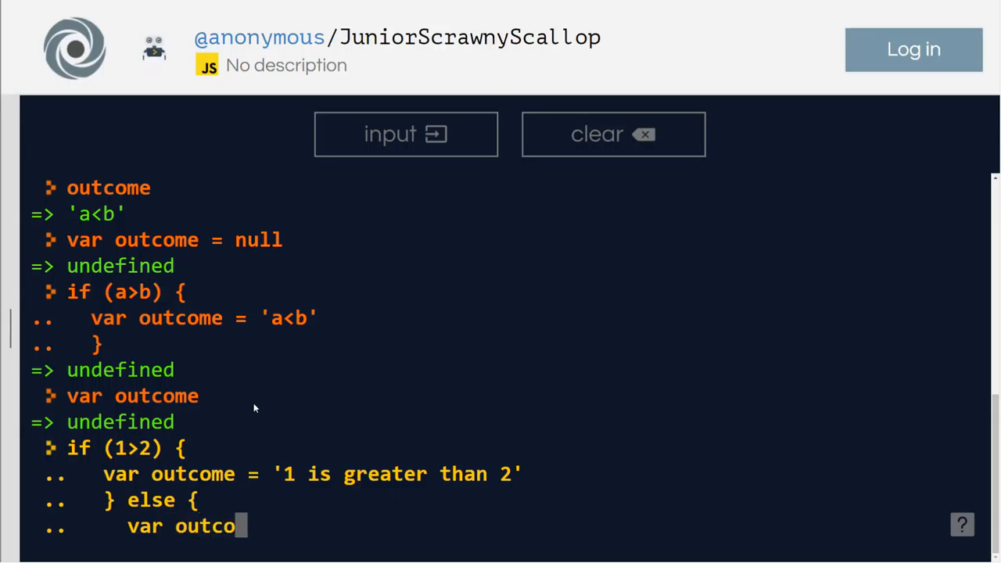
pyautogui.write('me =')
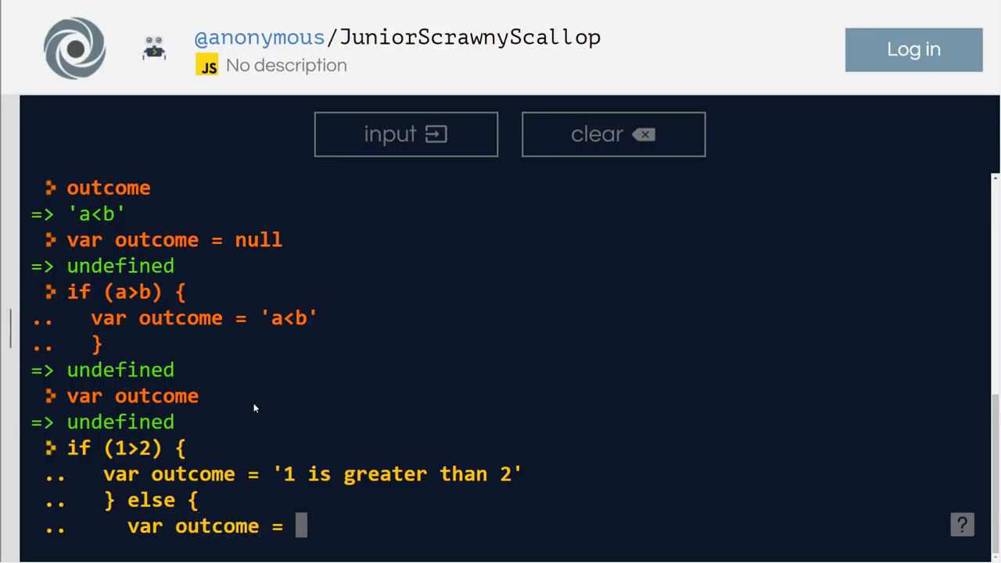
pyautogui.write("'1 is")
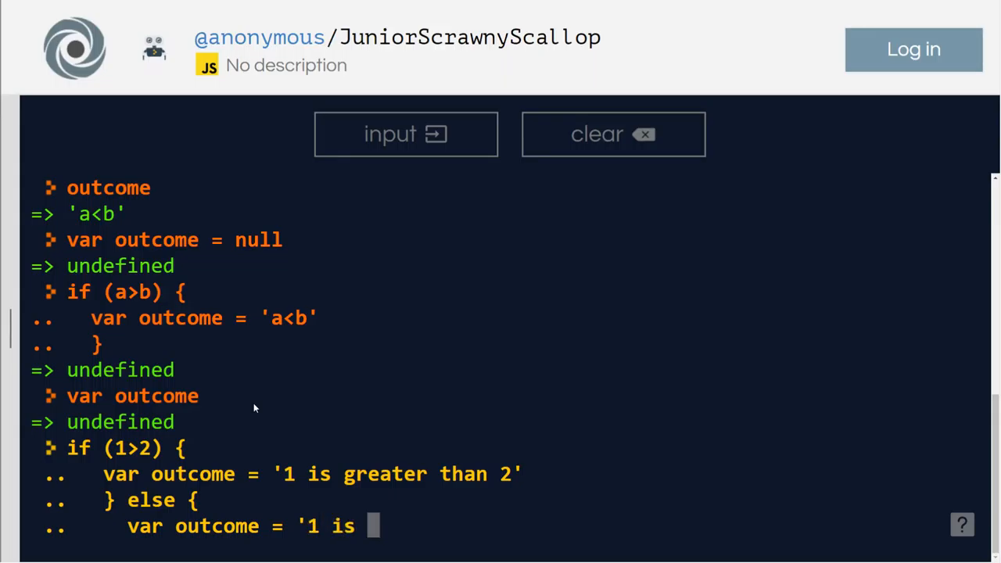
pyautogui.write('not greater th')
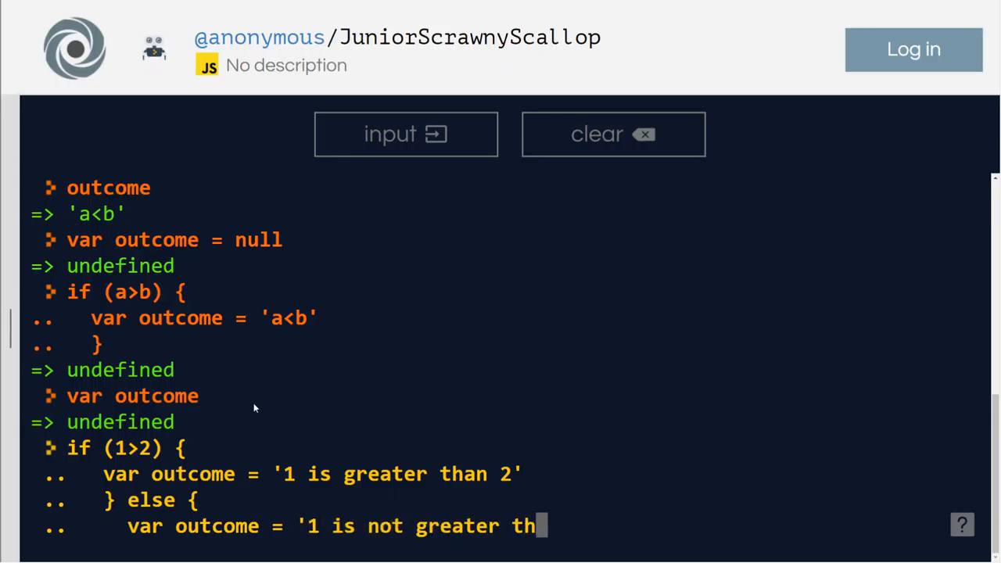
pyautogui.write("an 2'")
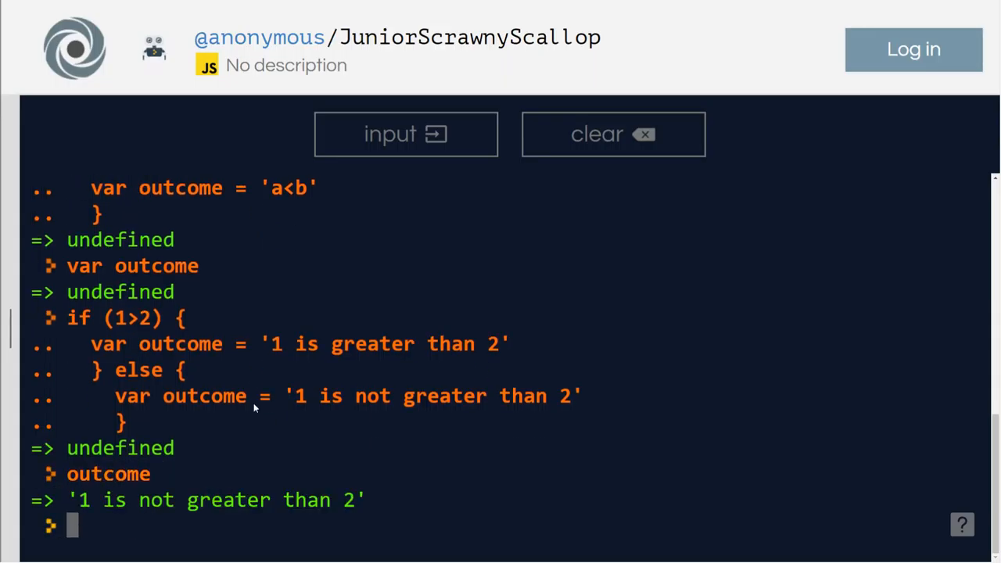
pyautogui.moveTo(253, 403)
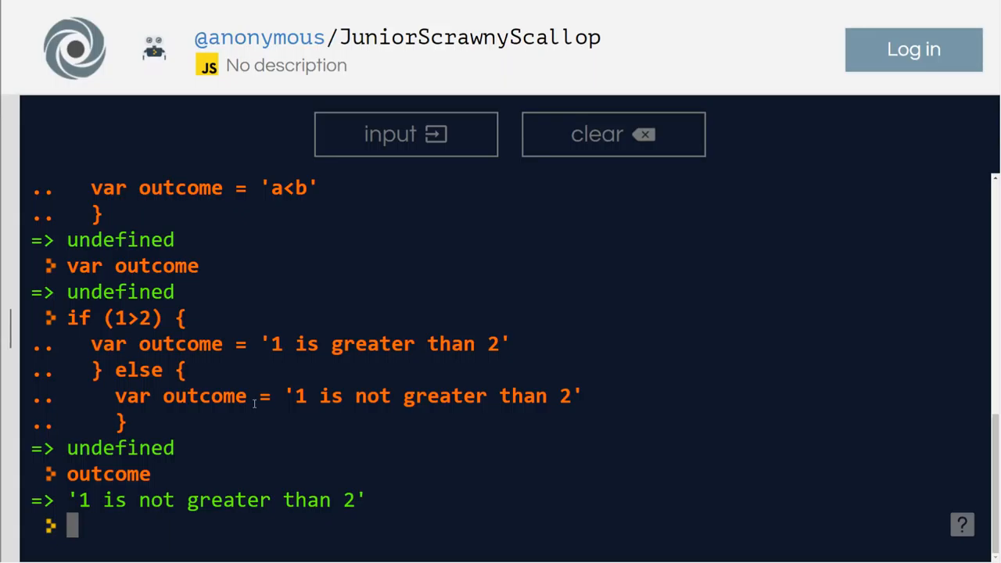
# Step: Start a fresh if (1>2) { statement at the prompt
pyautogui.write('if')
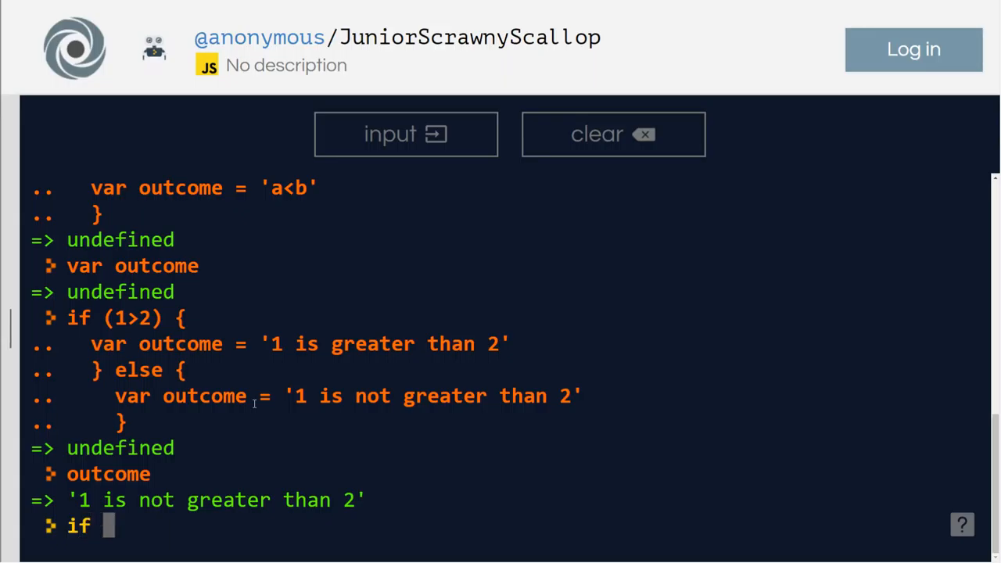
pyautogui.write('(1')
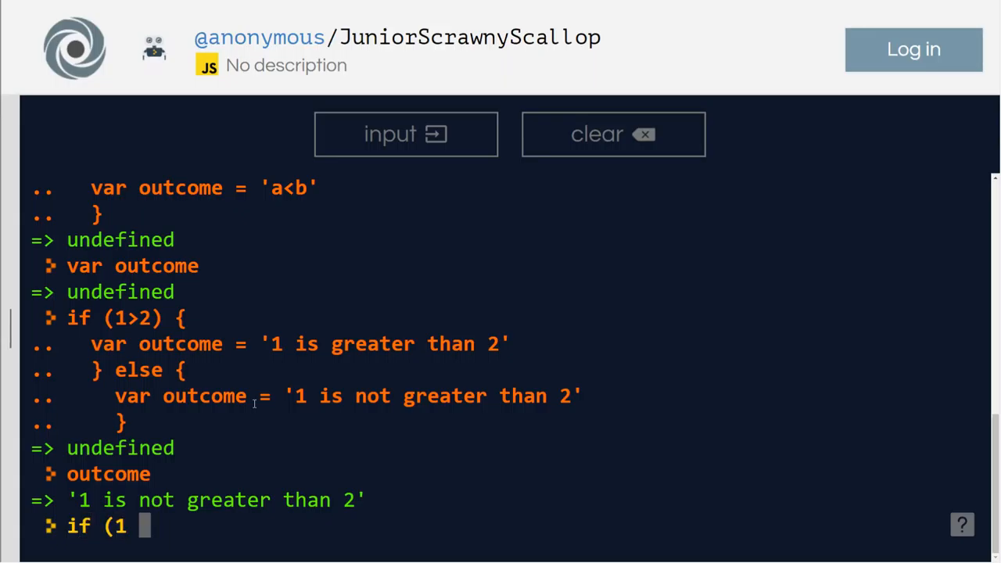
pyautogui.write('2')
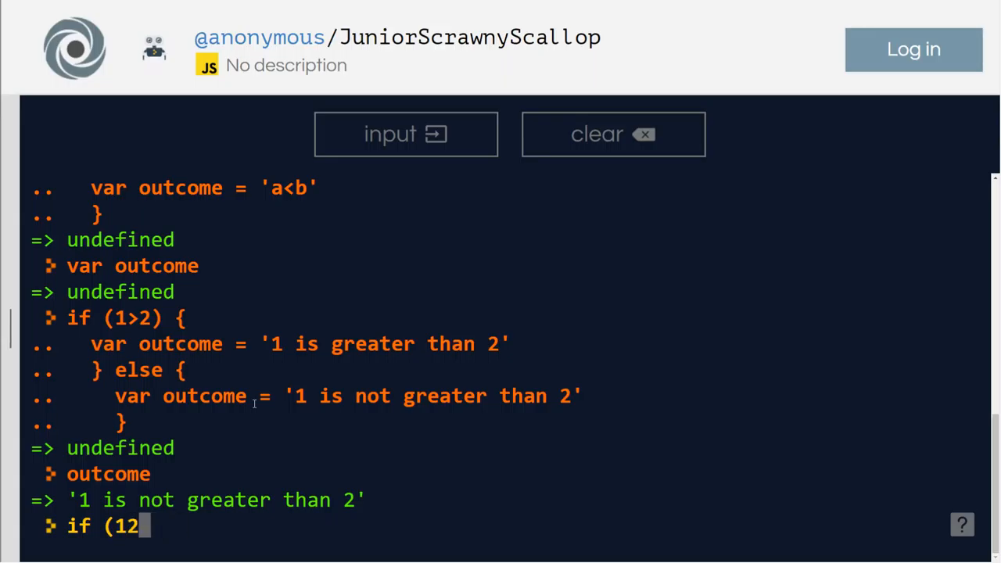
pyautogui.press('Backspace')
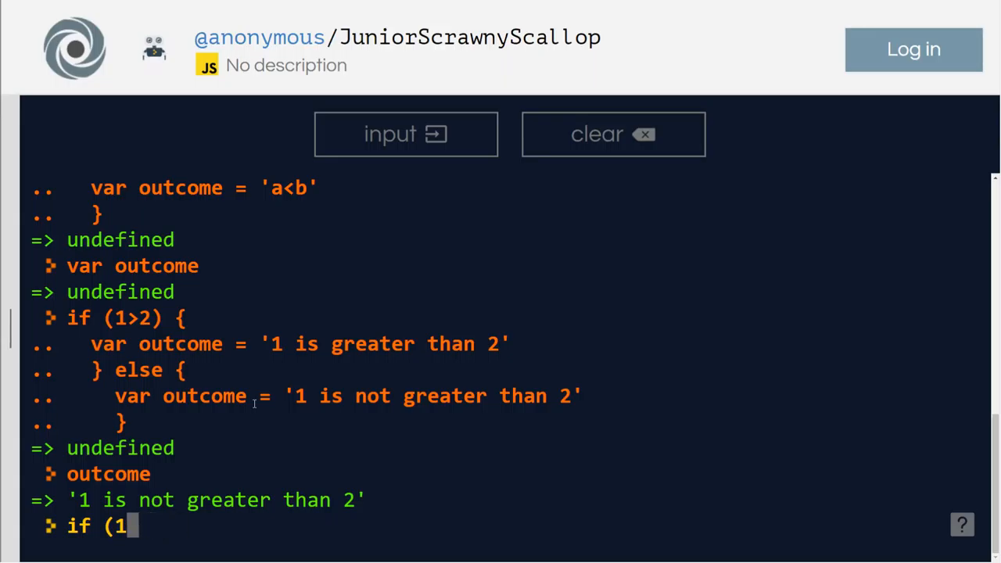
pyautogui.write('>2')
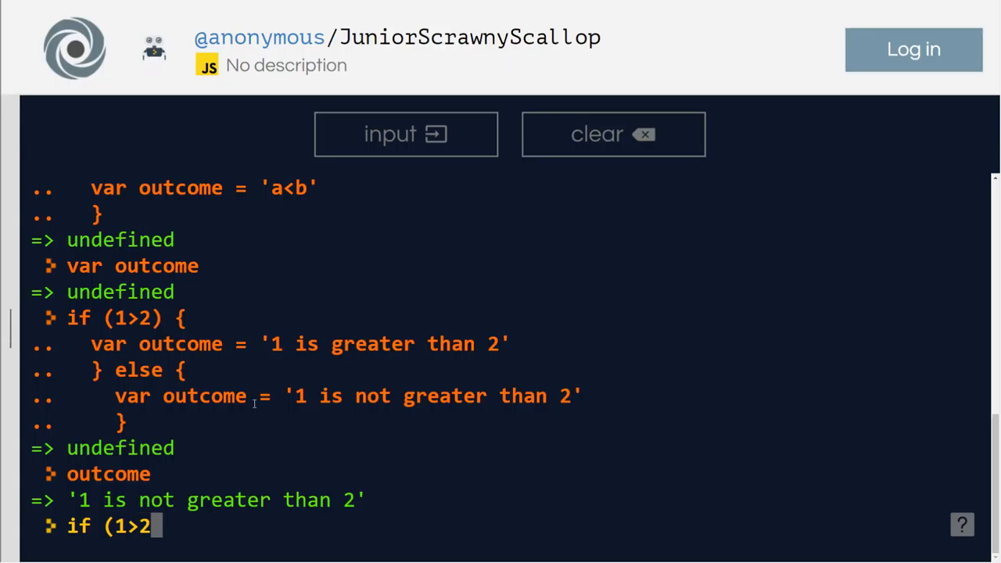
pyautogui.write(')')
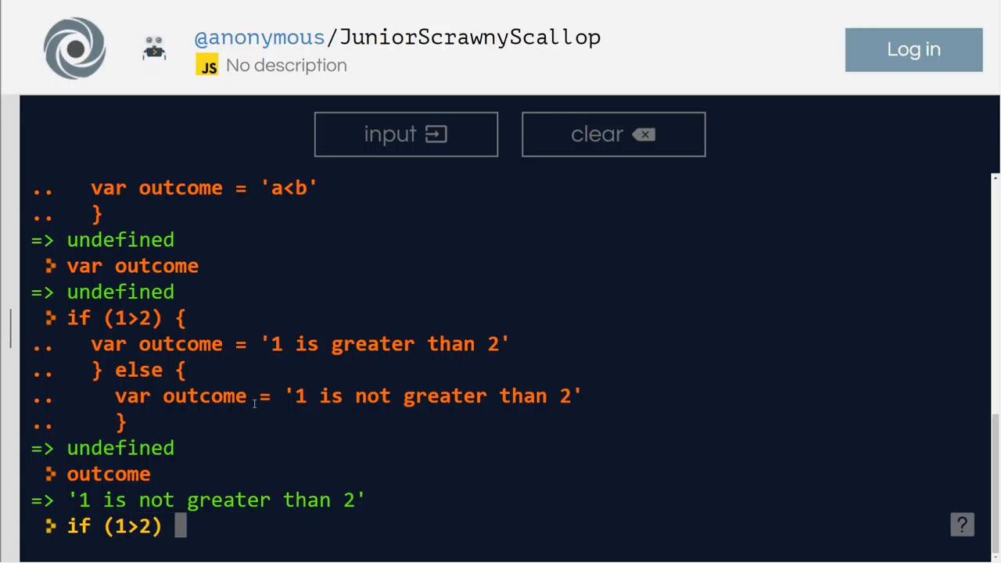
pyautogui.write('{')
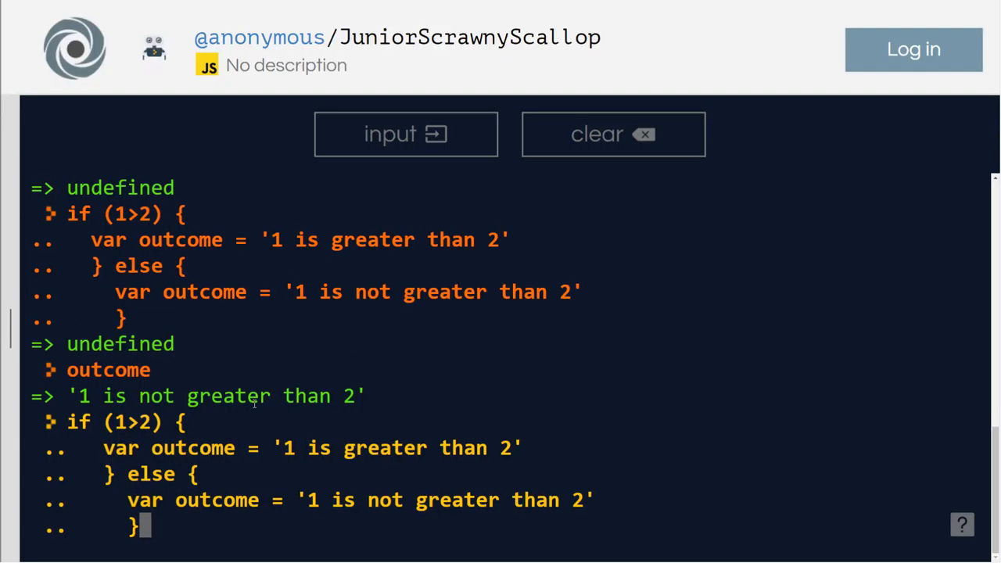
# Step: Scroll the console down to the recalled if/else block
pyautogui.scroll(-3)
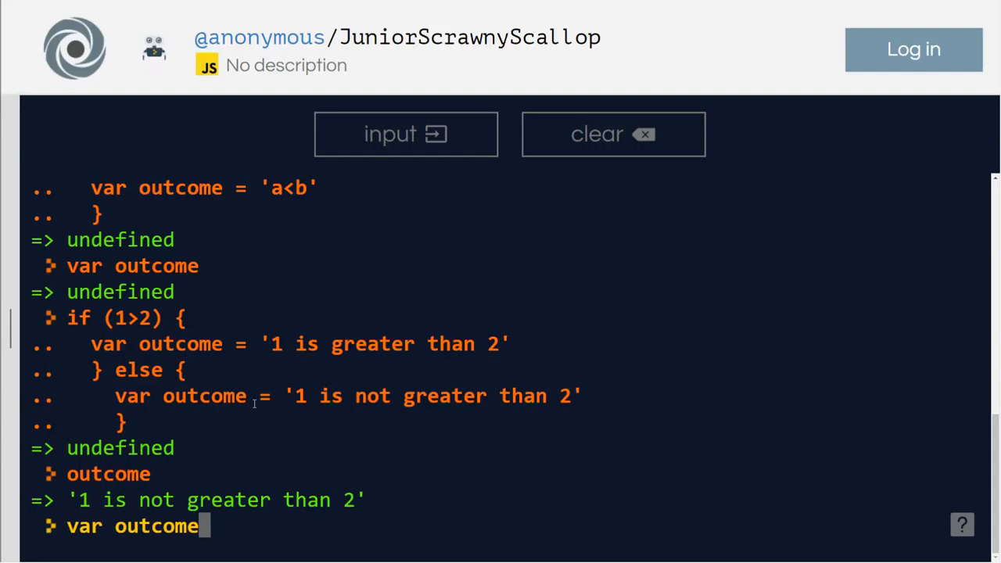
pyautogui.scroll(-3)
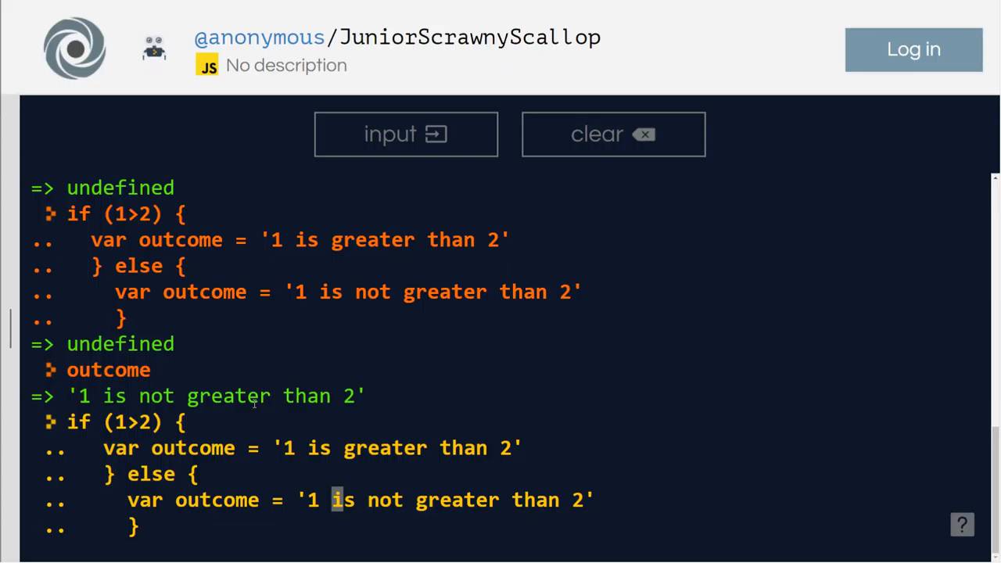
pyautogui.scroll(-3)
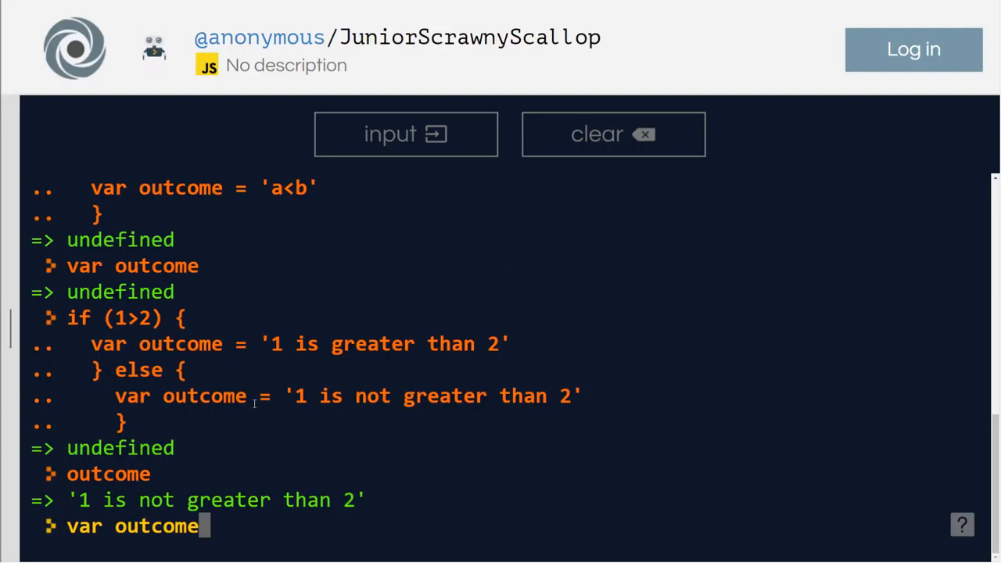
pyautogui.scroll(-3)
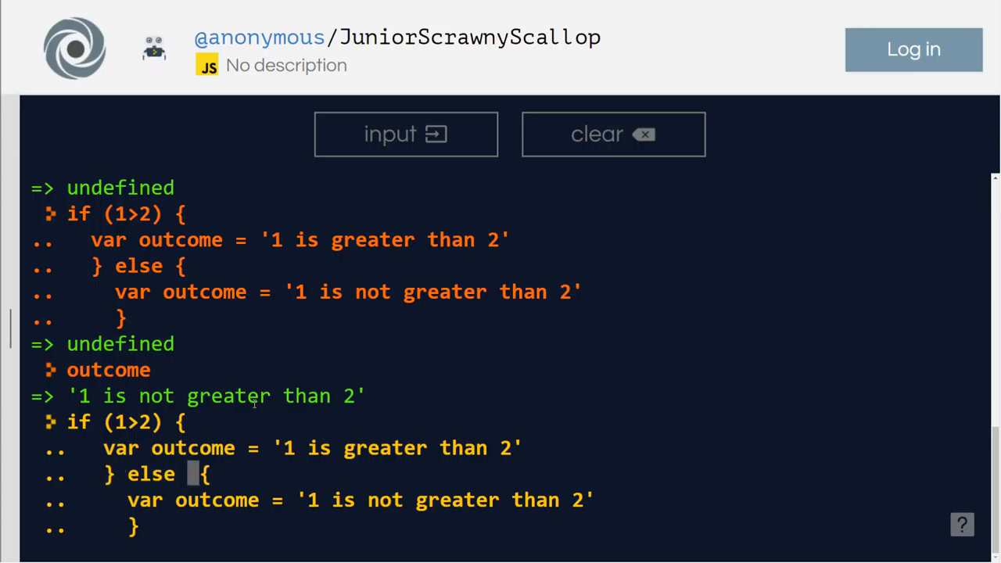
# Step: Add an else if (1=2) branch with its message changed to '1 is equal to 2'
pyautogui.write('if')
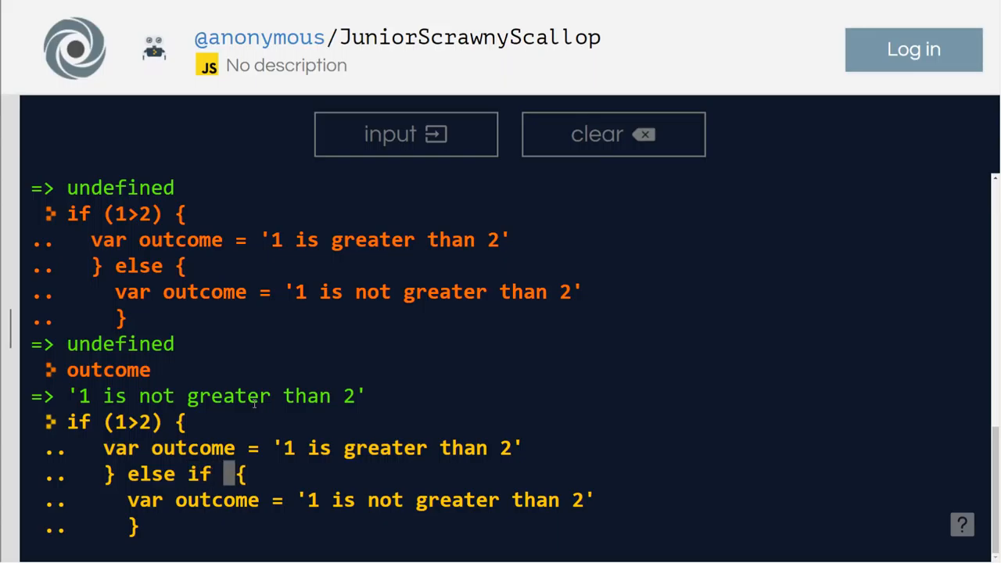
pyautogui.write('(')
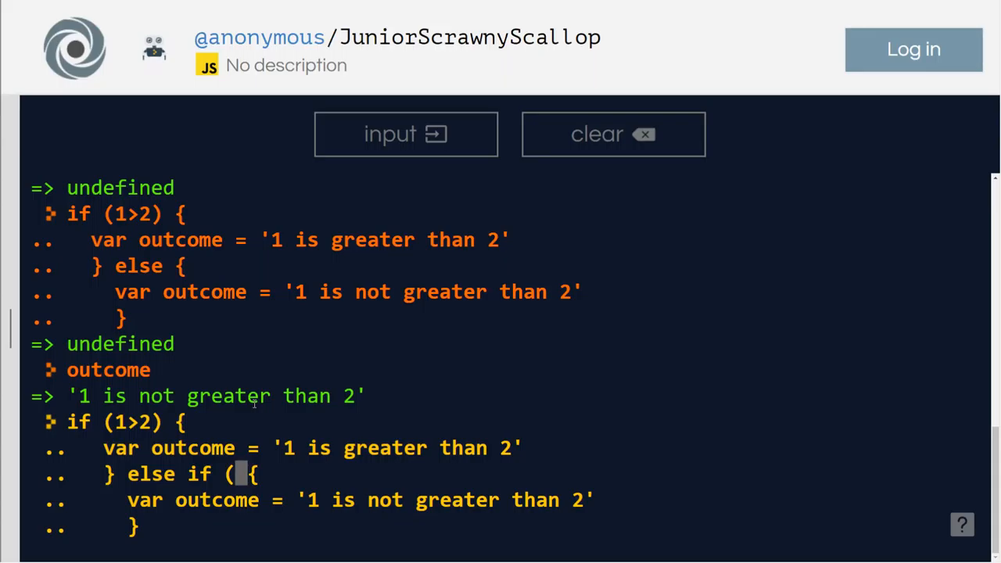
pyautogui.write('1')
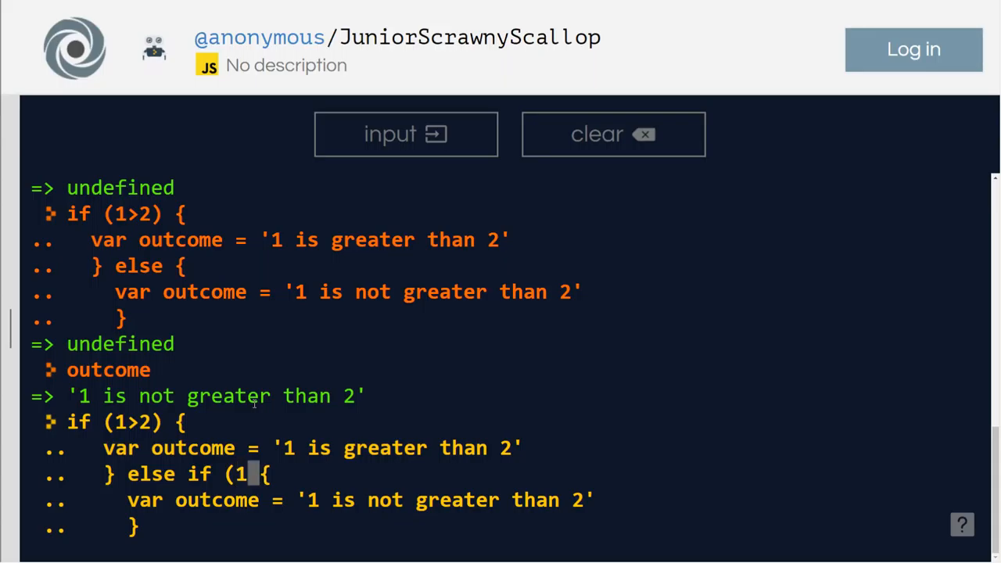
pyautogui.write('=2')
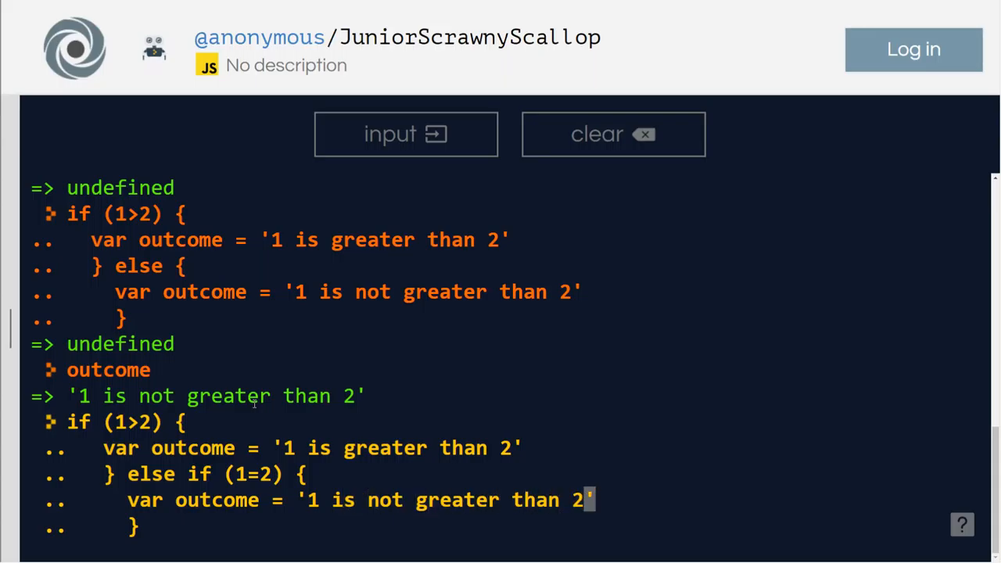
pyautogui.press('Backspace')
pyautogui.write('equal')
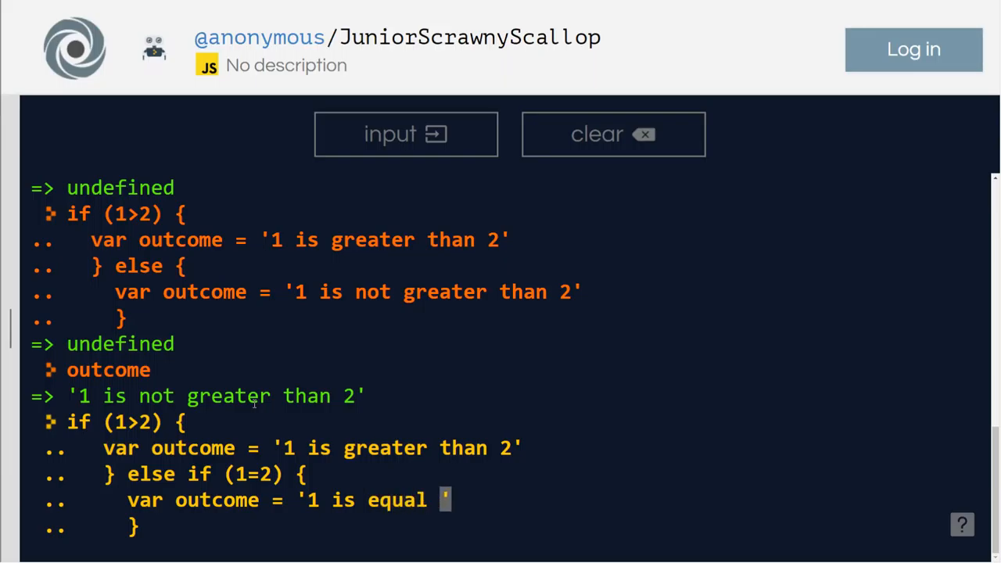
pyautogui.write('to 2')
pyautogui.click(164, 525)
pyautogui.write(' el')
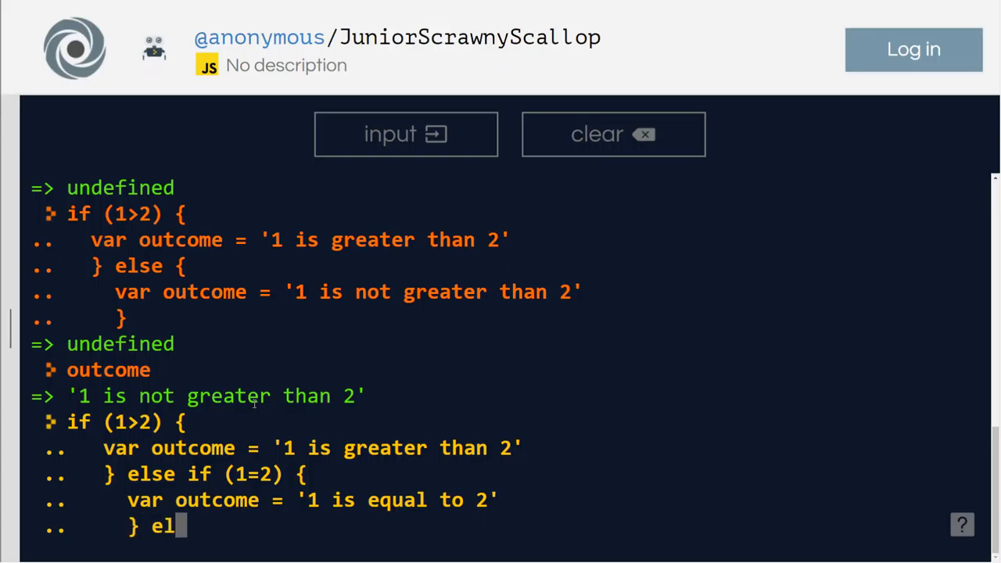
# Step: Add the final else branch assigning outcome = 'doesn't make sense'
pyautogui.write('se')
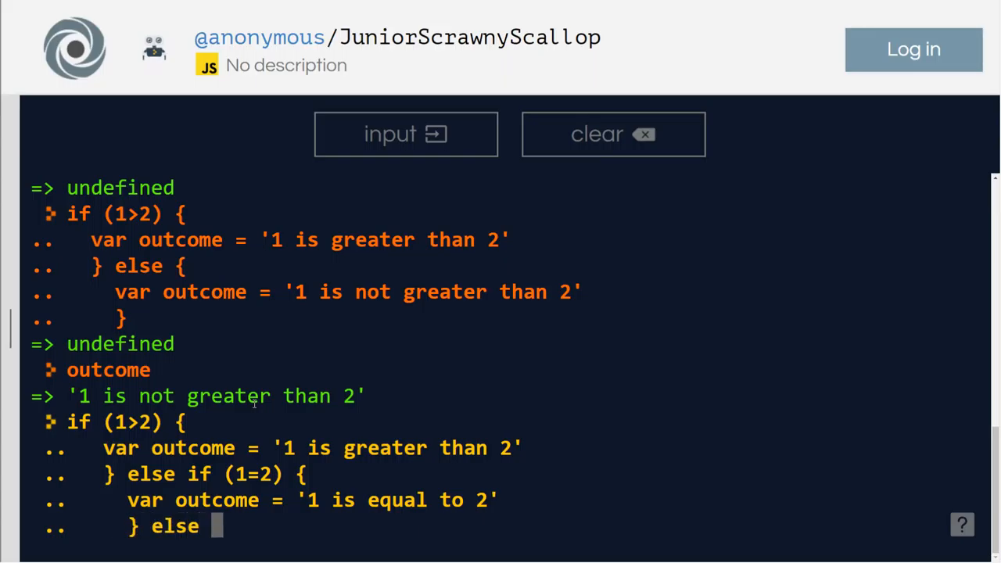
pyautogui.write('{')
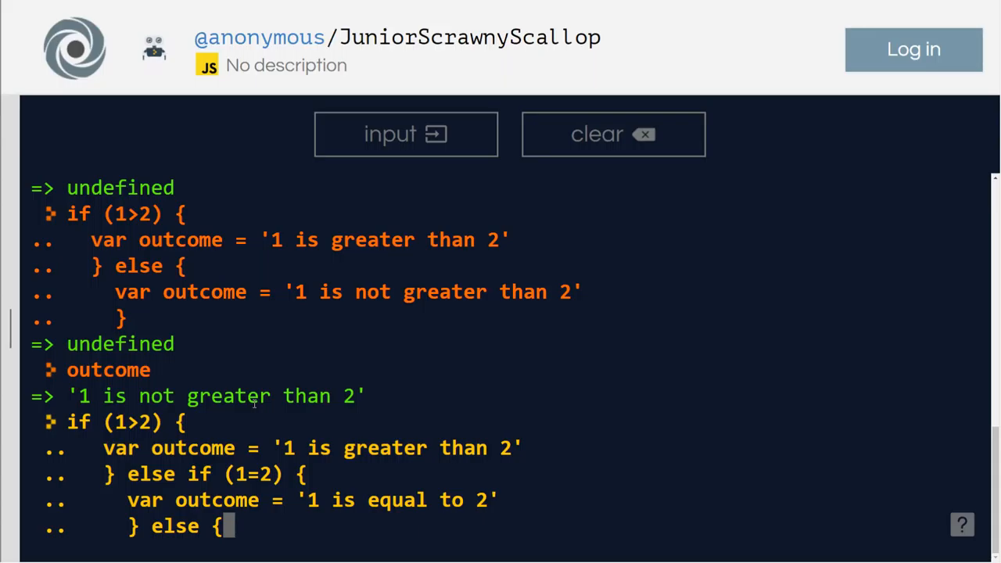
pyautogui.write('var o')
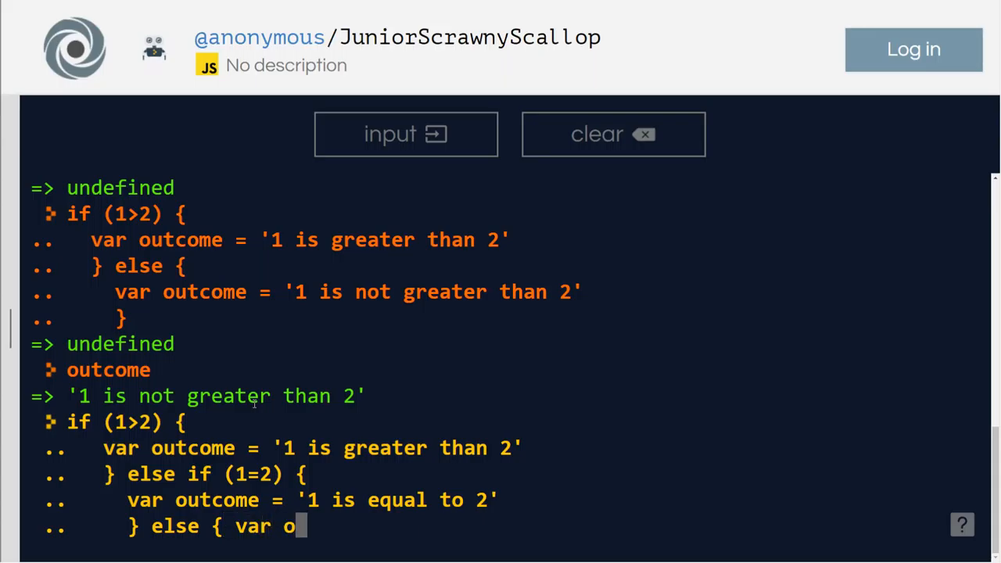
pyautogui.write('utcome =')
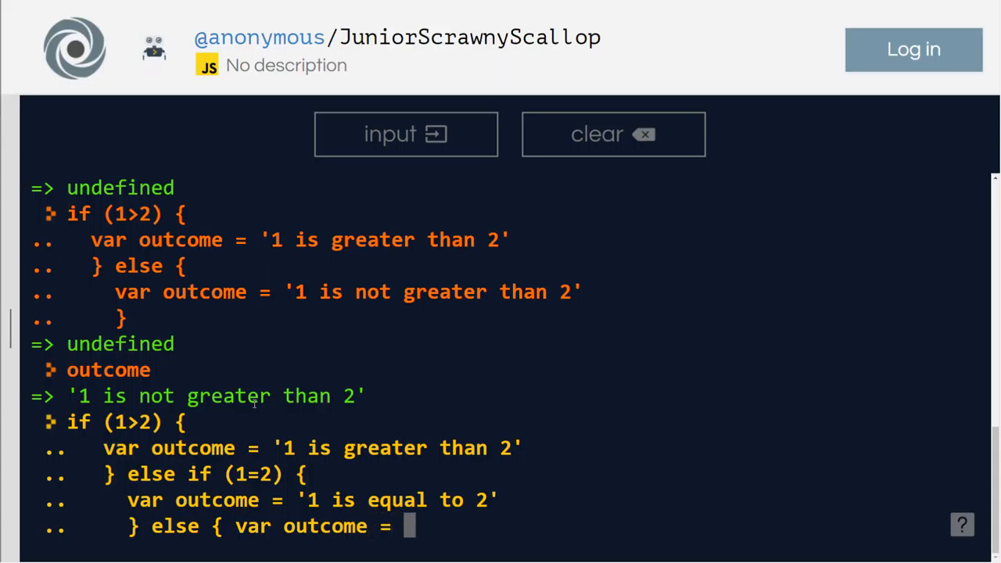
pyautogui.write('do')
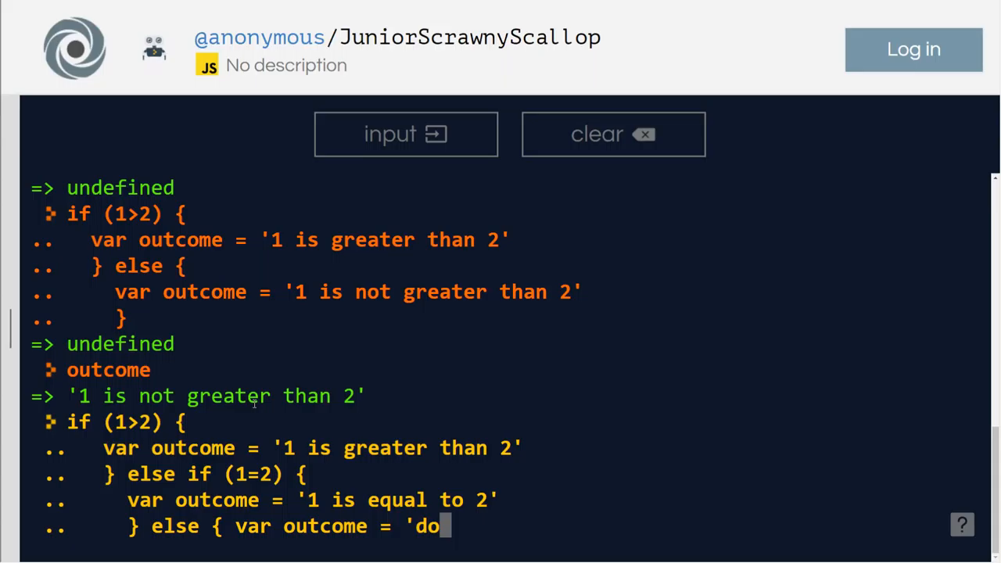
pyautogui.write("esn't make")
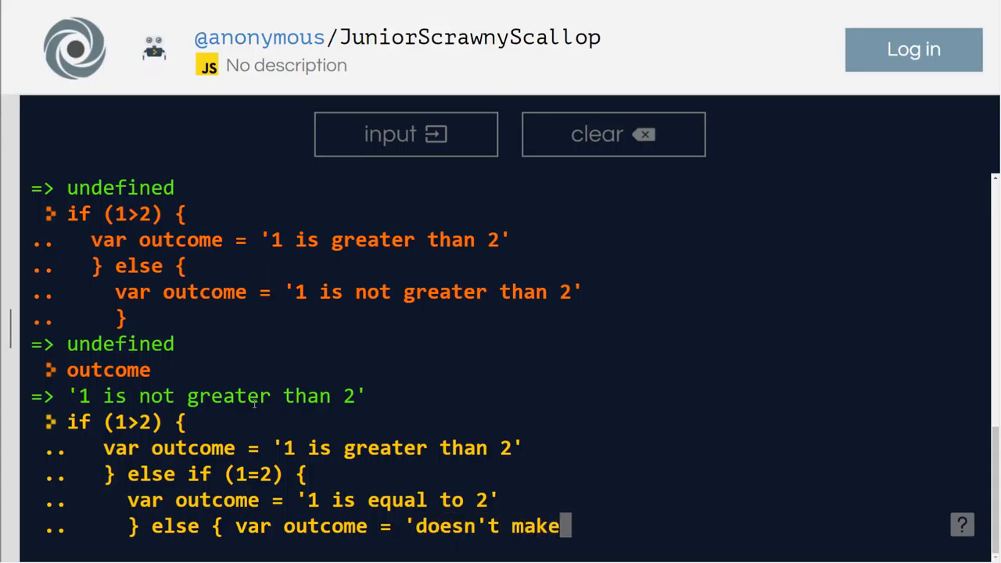
pyautogui.write("sense'")
pyautogui.click(207, 474)
pyautogui.write('=')
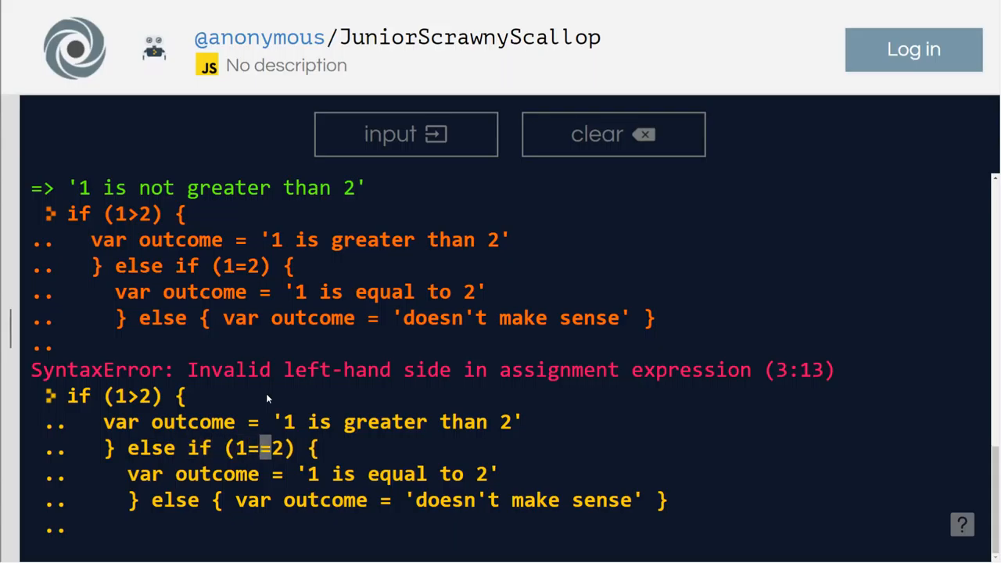
# Step: Run the block with 1==2 and the else message in double quotes so it executes without error
pyautogui.press('Return')
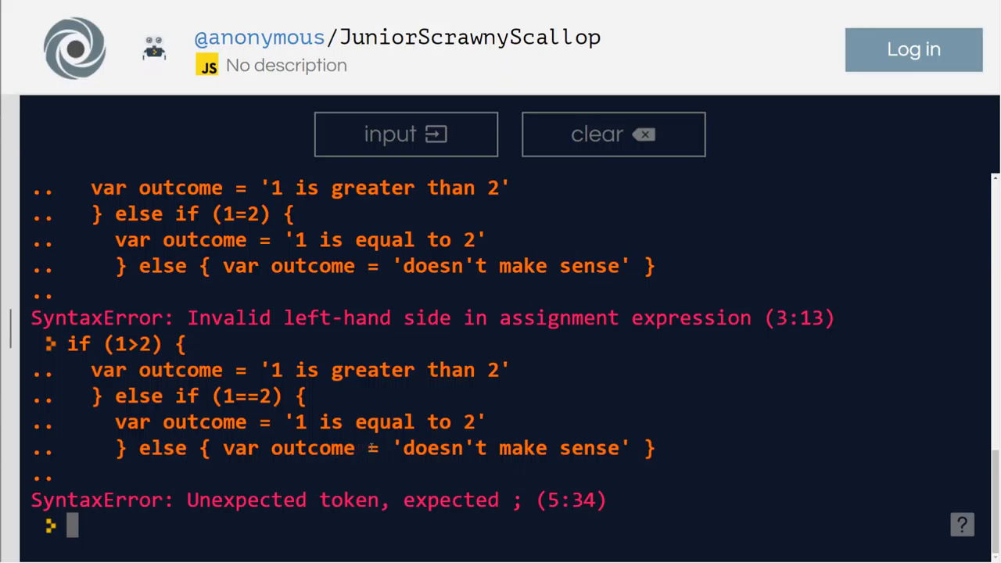
pyautogui.moveTo(610, 469)
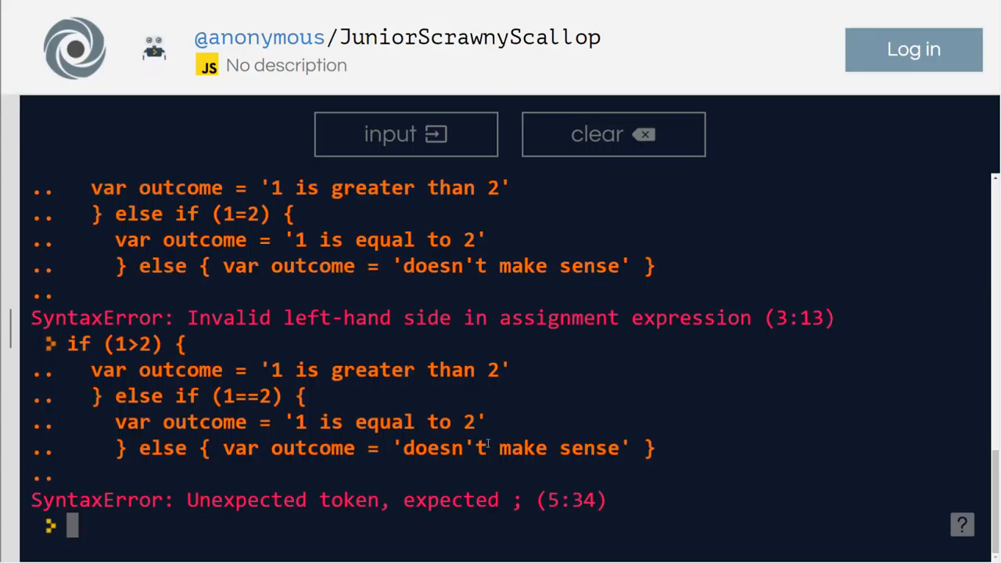
pyautogui.scroll(-3)
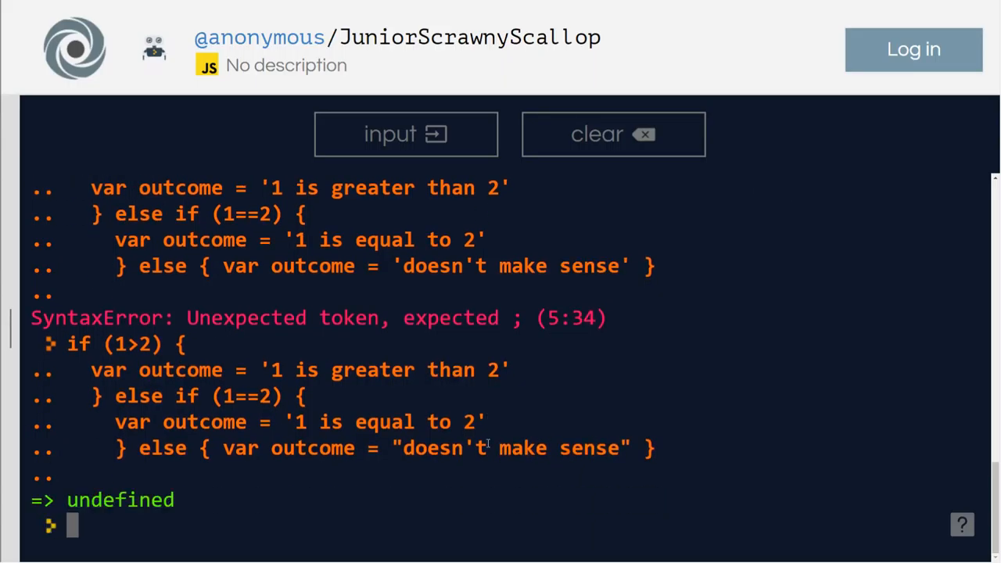
pyautogui.moveTo(438, 391)
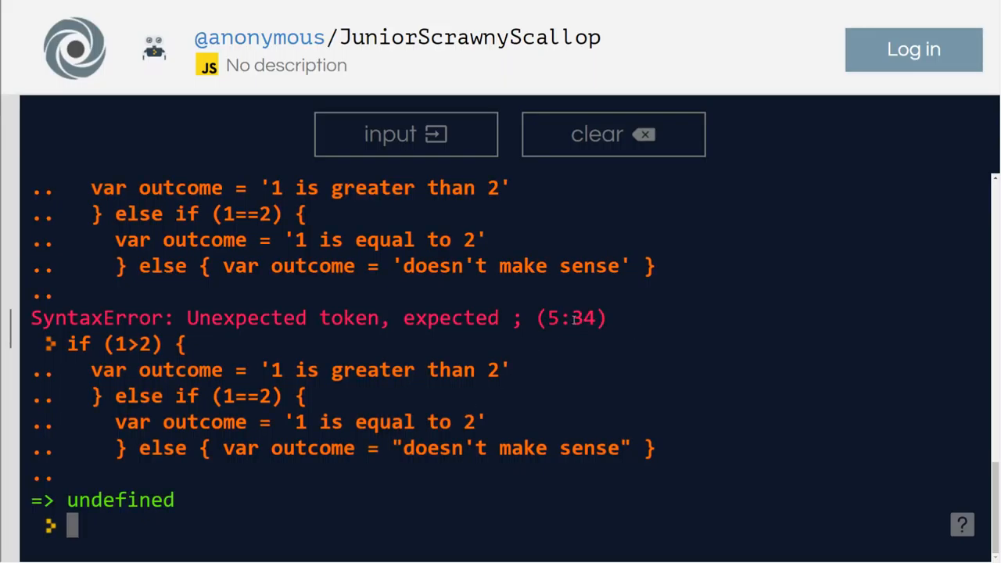
pyautogui.doubleClick(580, 317)
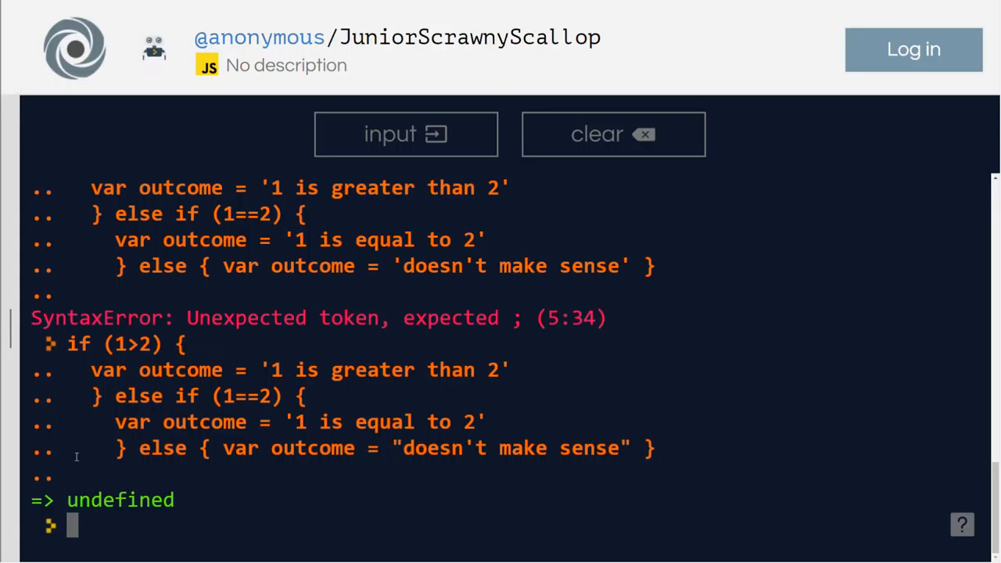
pyautogui.moveTo(460, 345)
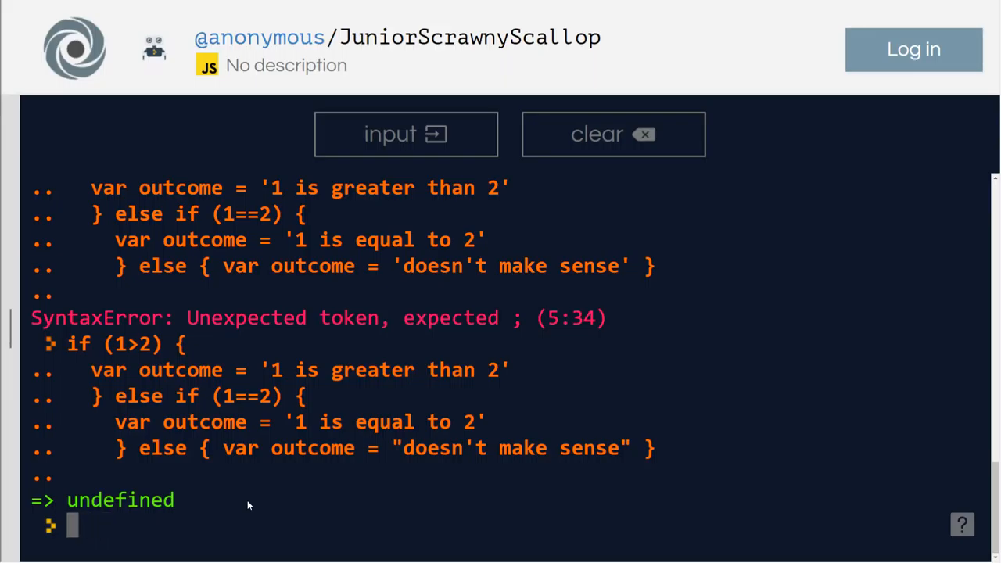
# Step: Query outcome, which now returns 'doesn't make sense'
pyautogui.write('o')
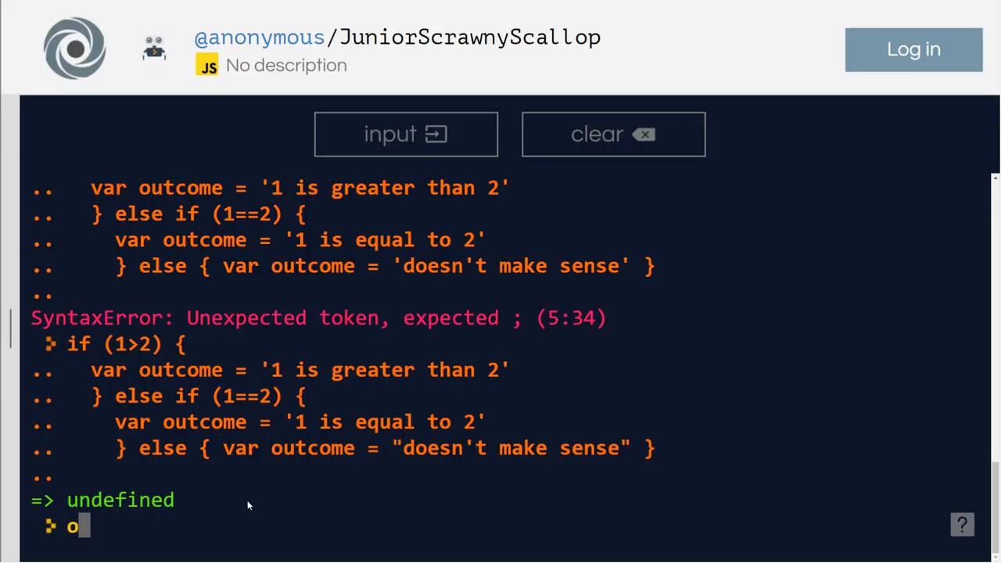
pyautogui.write('utcome')
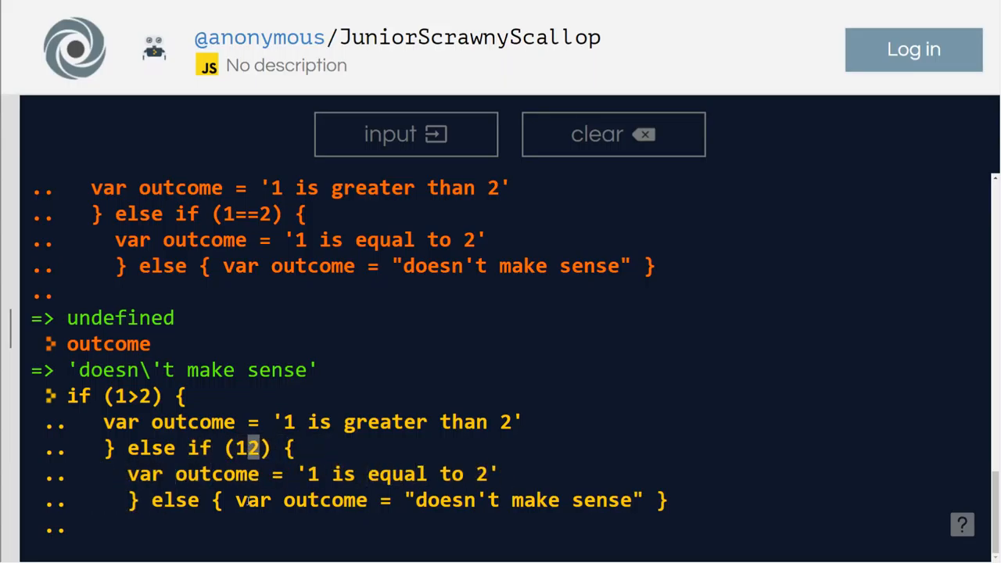
# Step: Change the else if condition to (4>3) and its string to '4>3'
pyautogui.press('Backspace')
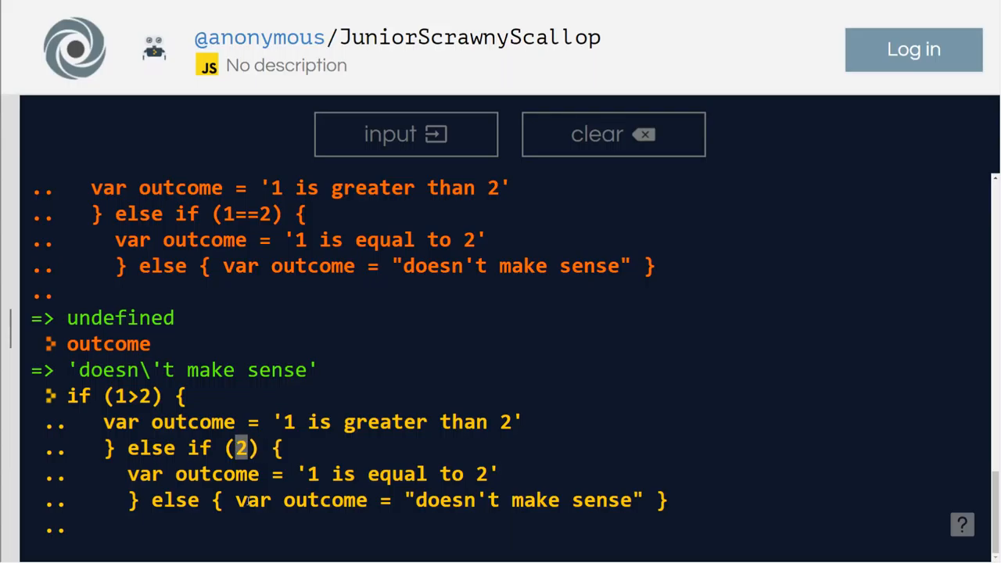
pyautogui.write('4')
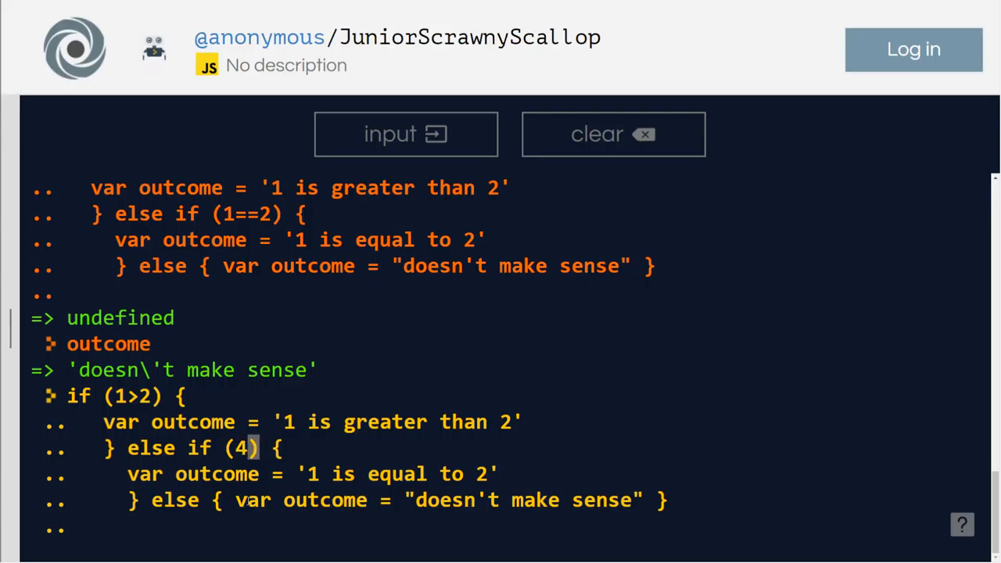
pyautogui.write('<')
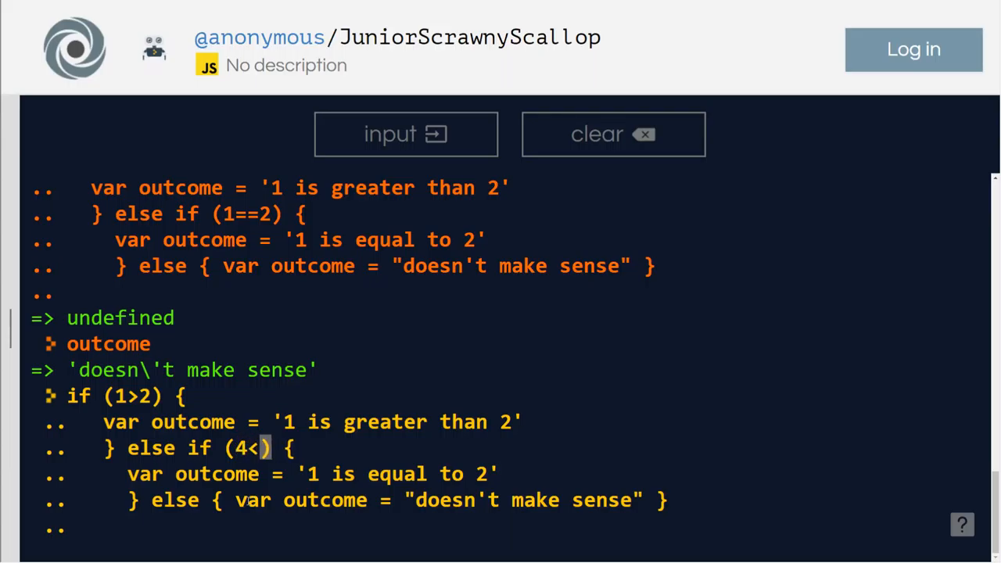
pyautogui.write('3')
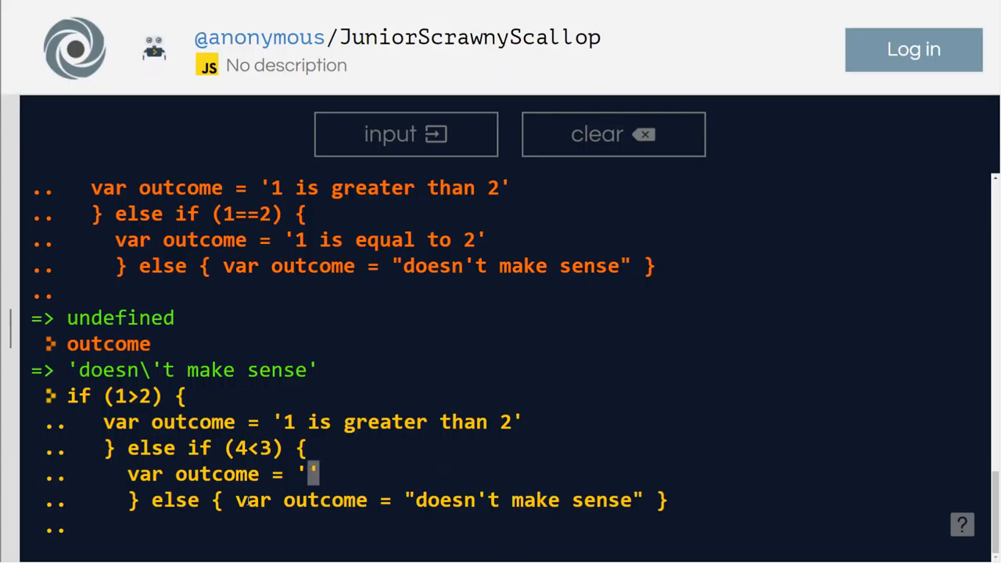
pyautogui.write('4')
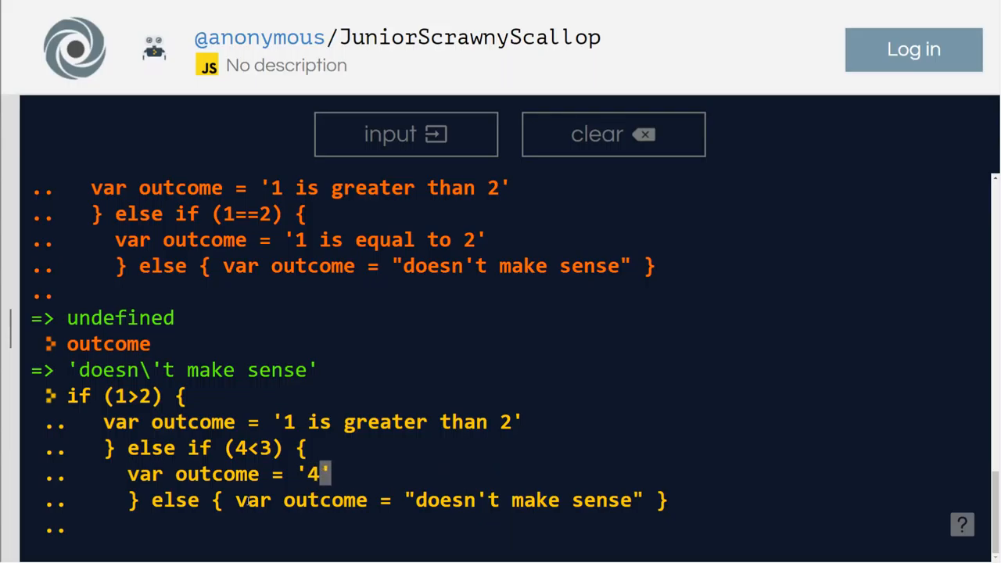
pyautogui.write('<')
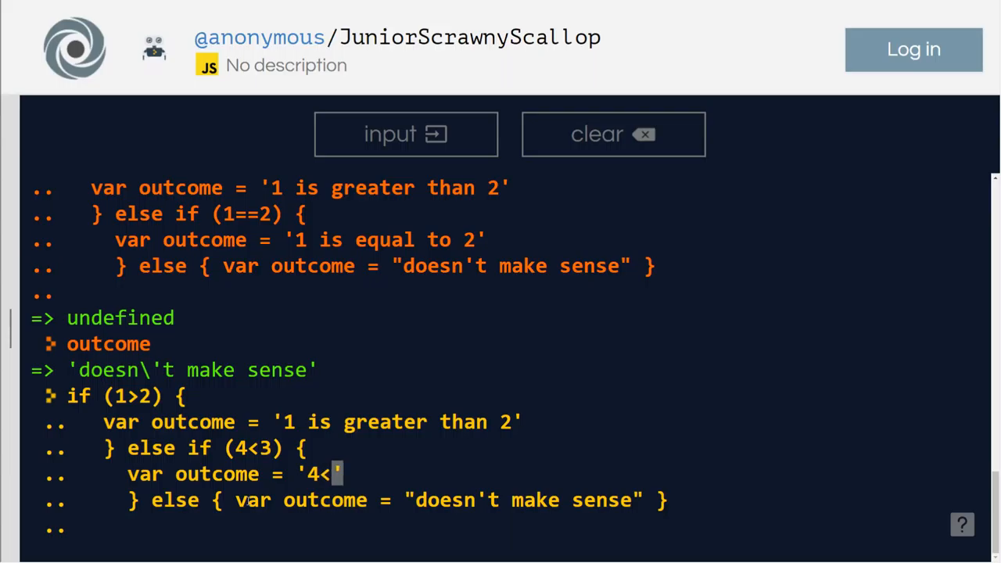
pyautogui.write('3')
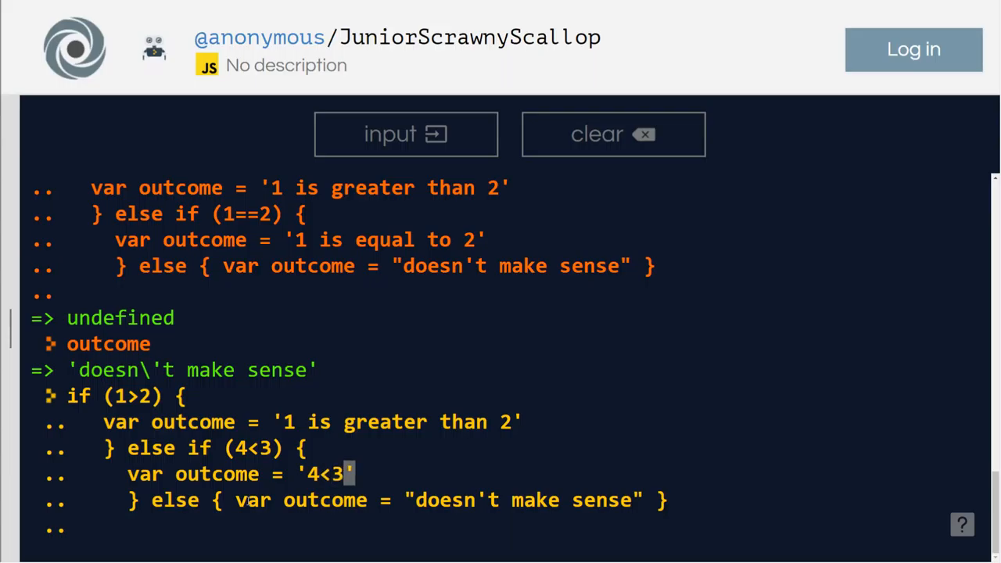
pyautogui.press('Backspace')
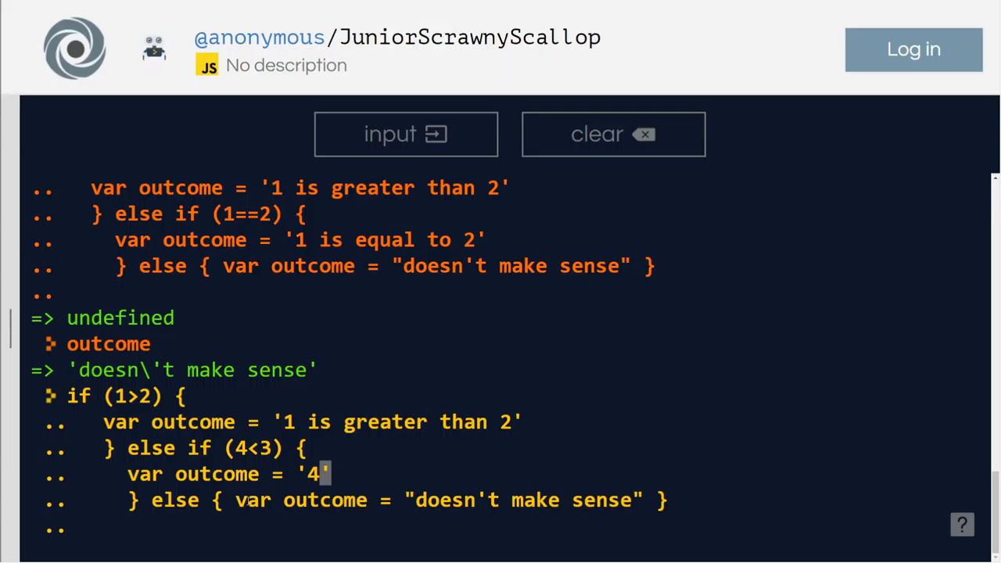
pyautogui.write('>3')
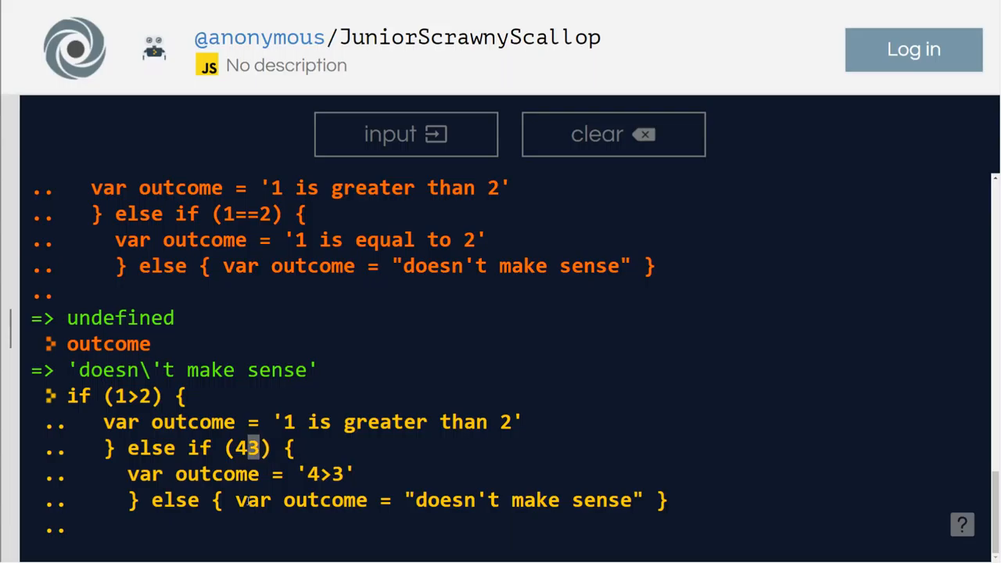
pyautogui.write('>')
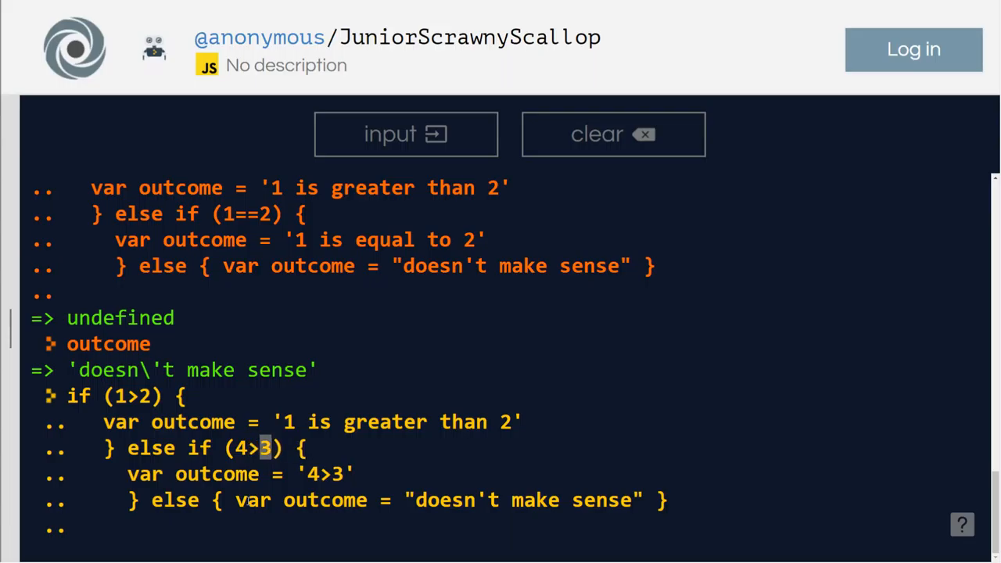
pyautogui.scroll(-3)
pyautogui.write('outcome')
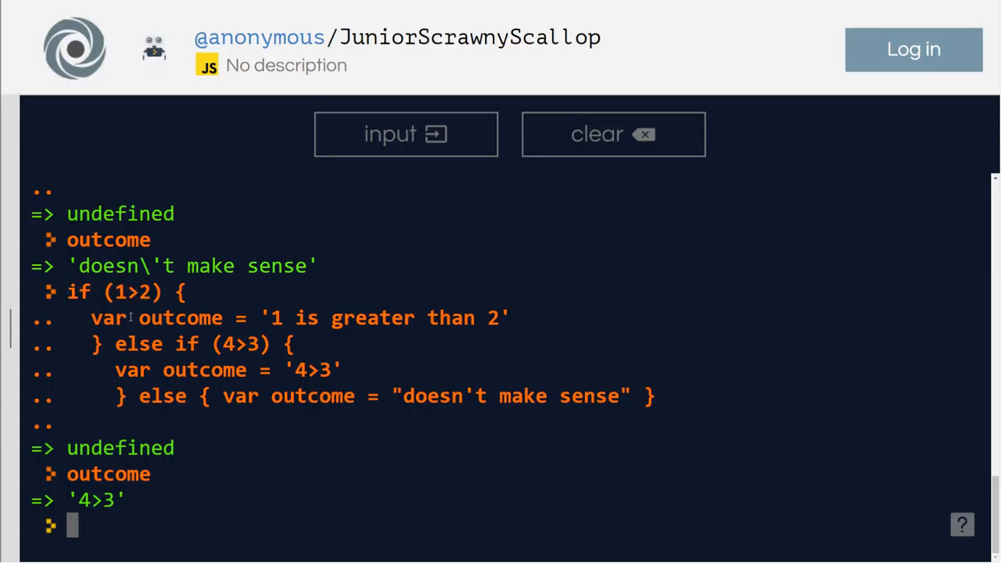
# Step: Run the revised block and print outcome, now '4>3'
pyautogui.doubleClick(181, 317)
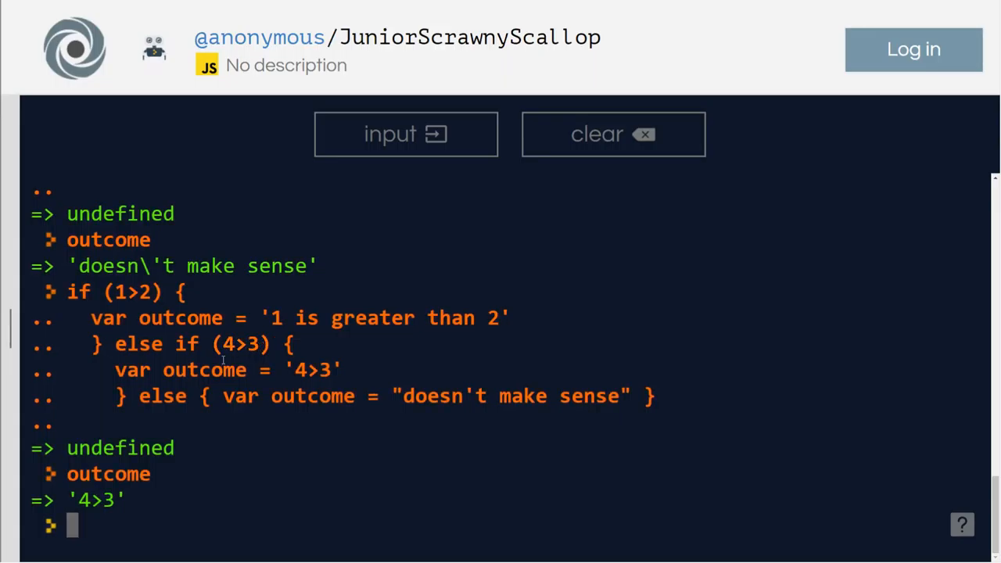
pyautogui.moveTo(310, 374)
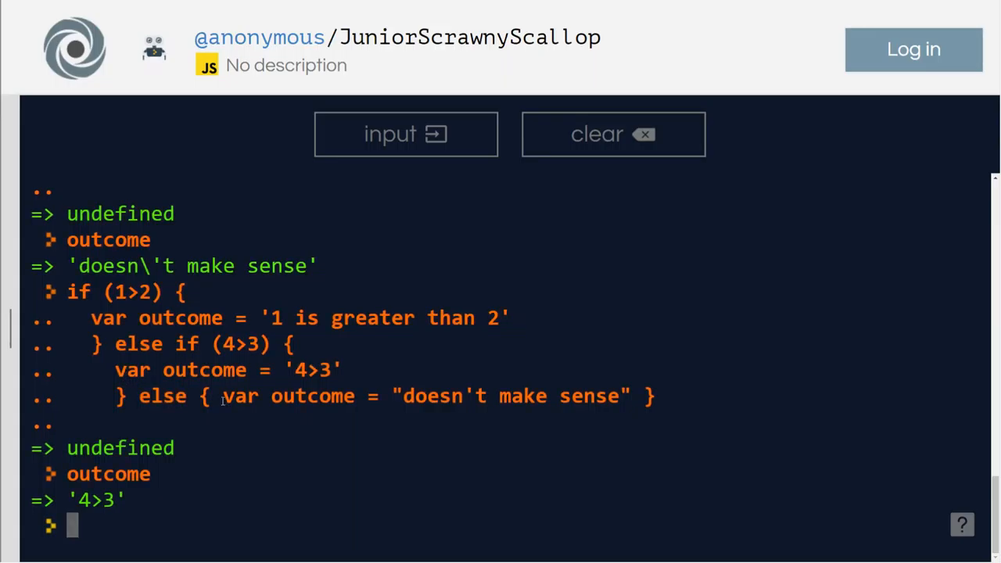
pyautogui.moveTo(660, 414)
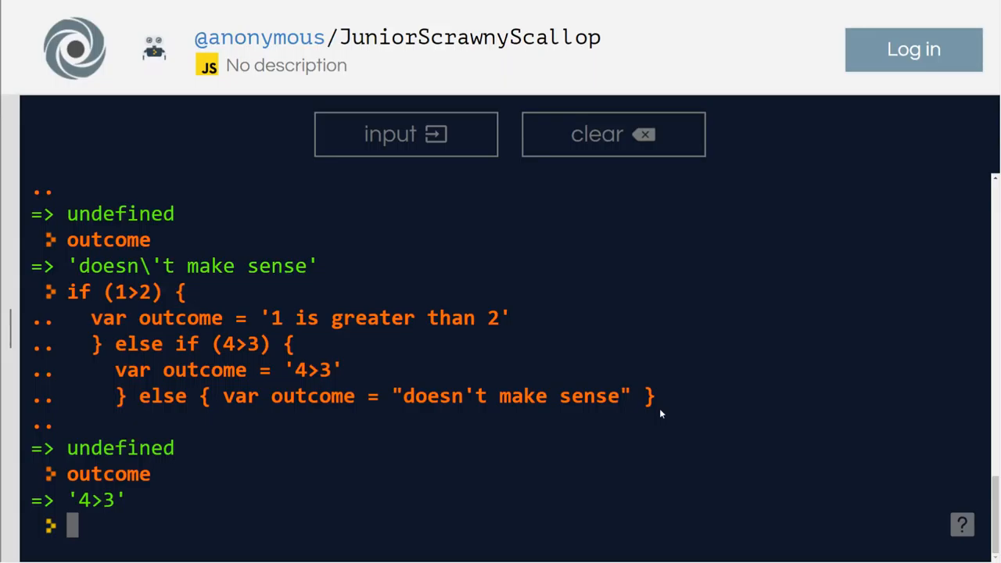
pyautogui.moveTo(839, 419)
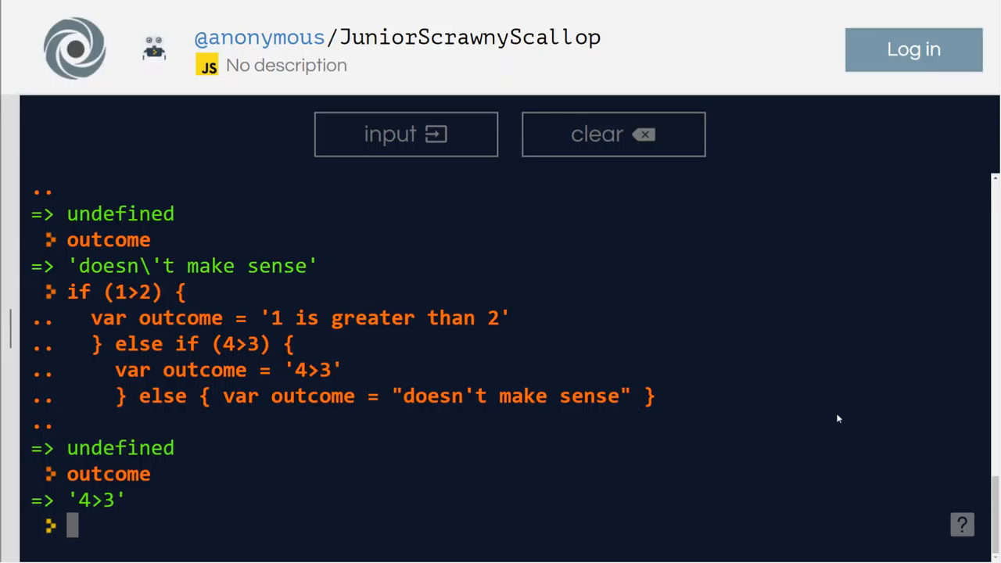